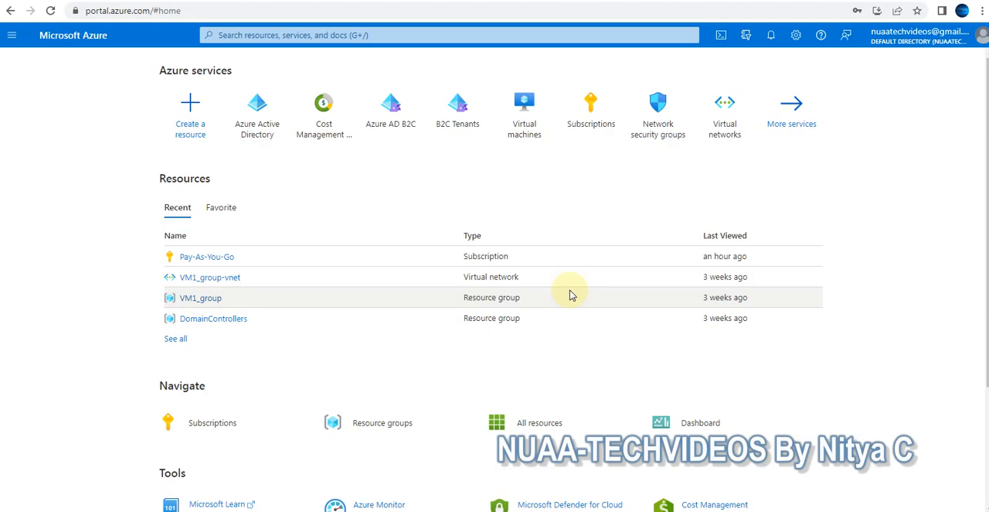
mouse_move(367, 209)
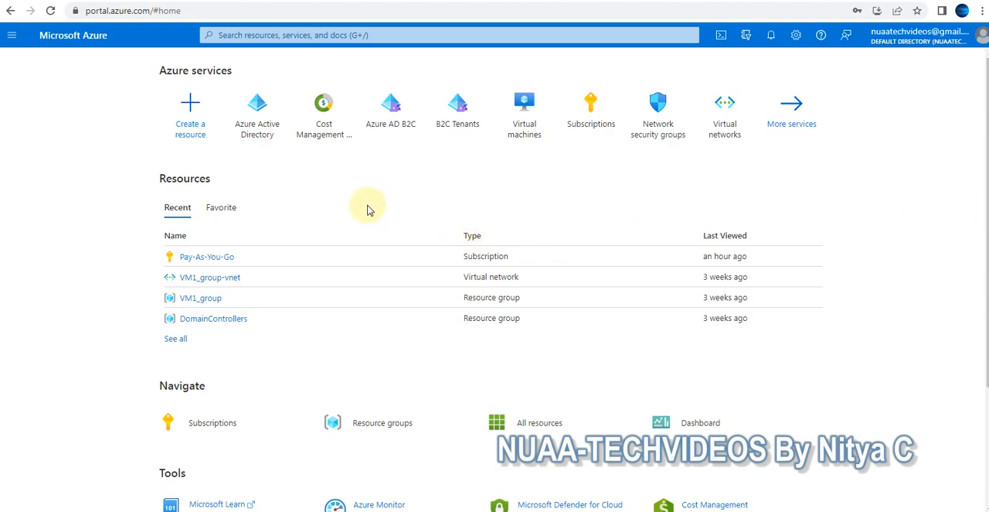
- Open the Default Directory's Azure Active Directory overview from the portal menu
click(12, 34)
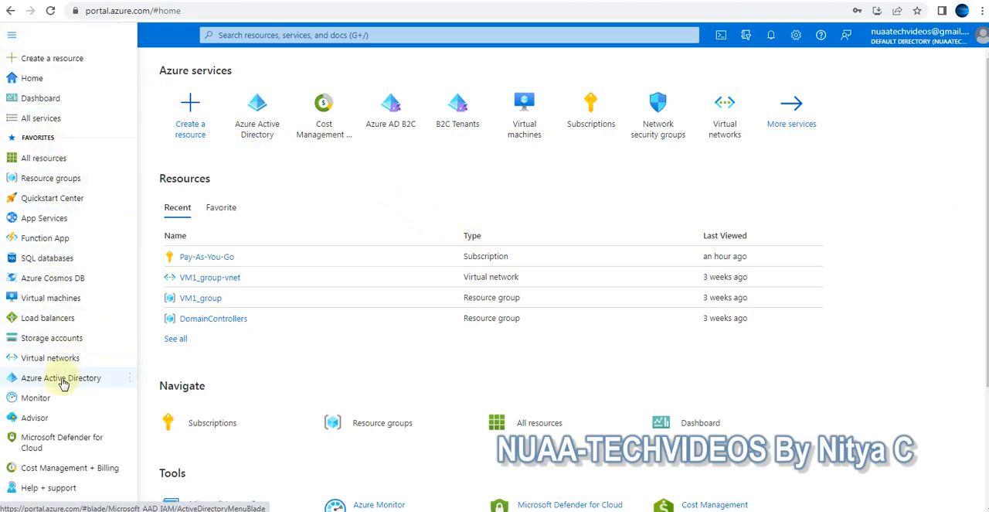
click(60, 378)
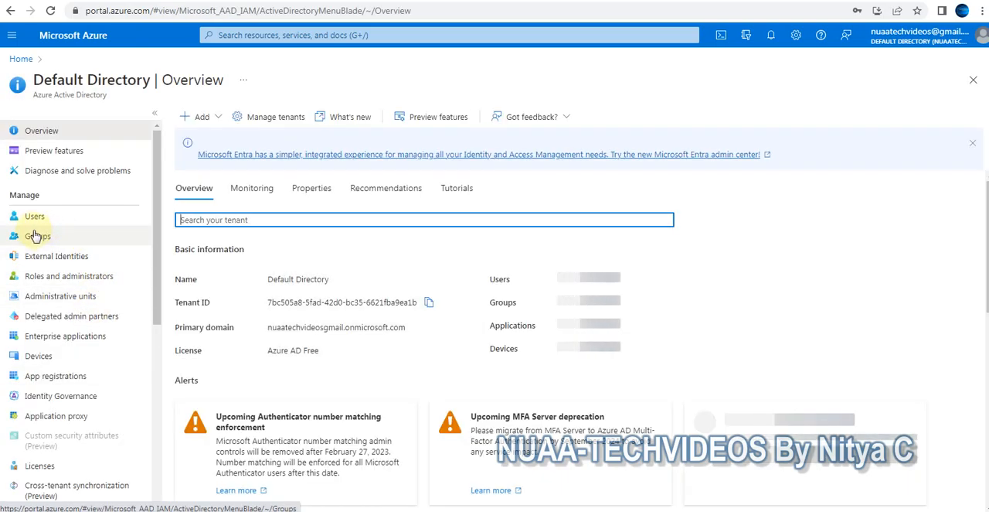
- Open Groups under Manage to list the directory's eight groups
click(37, 236)
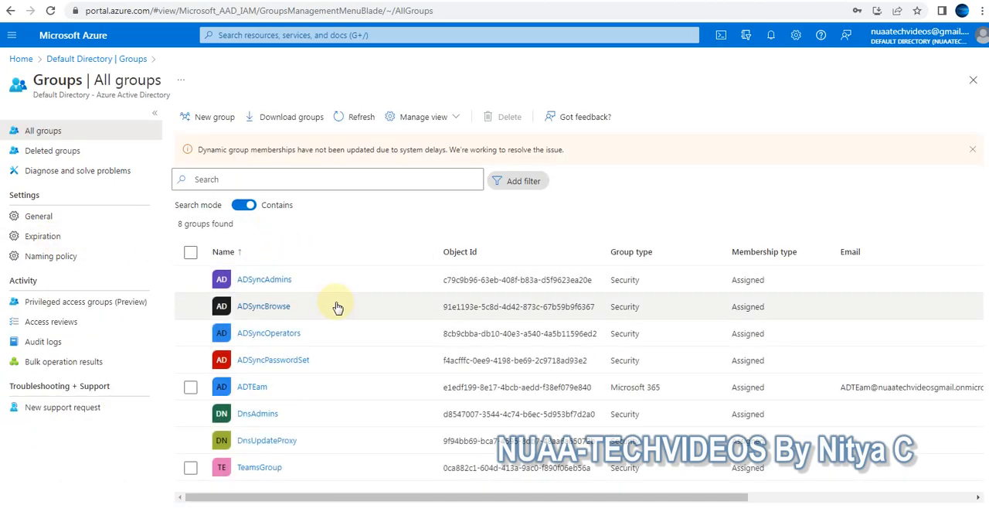
mouse_move(350, 361)
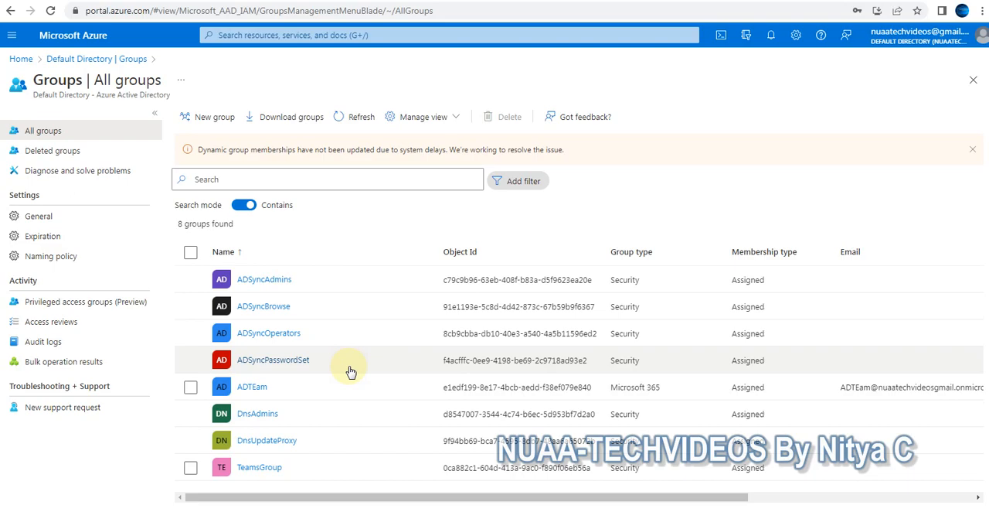
mouse_move(235, 263)
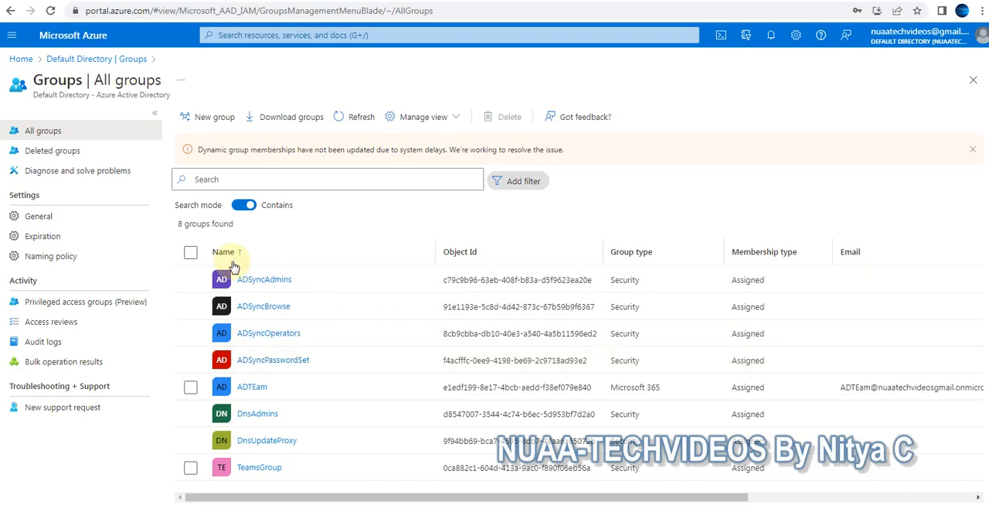
mouse_move(622, 251)
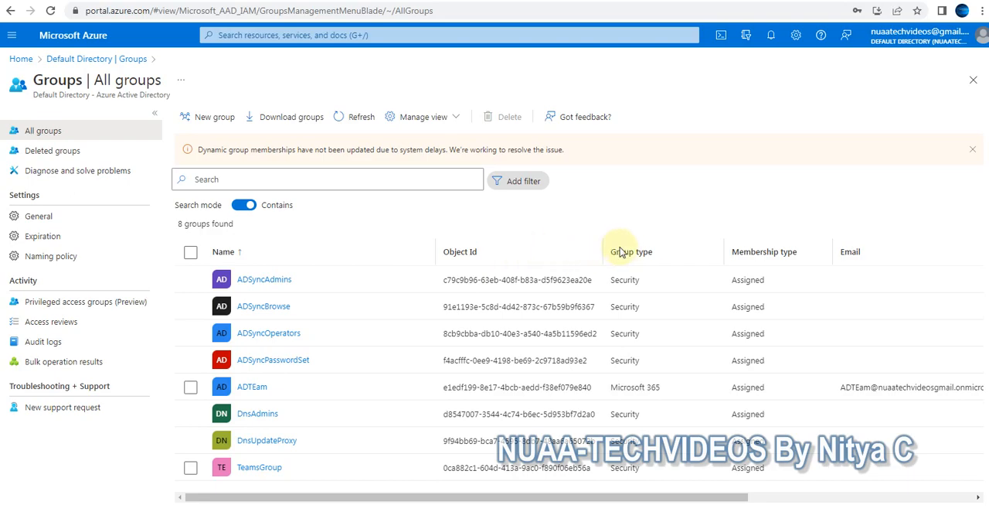
mouse_move(639, 268)
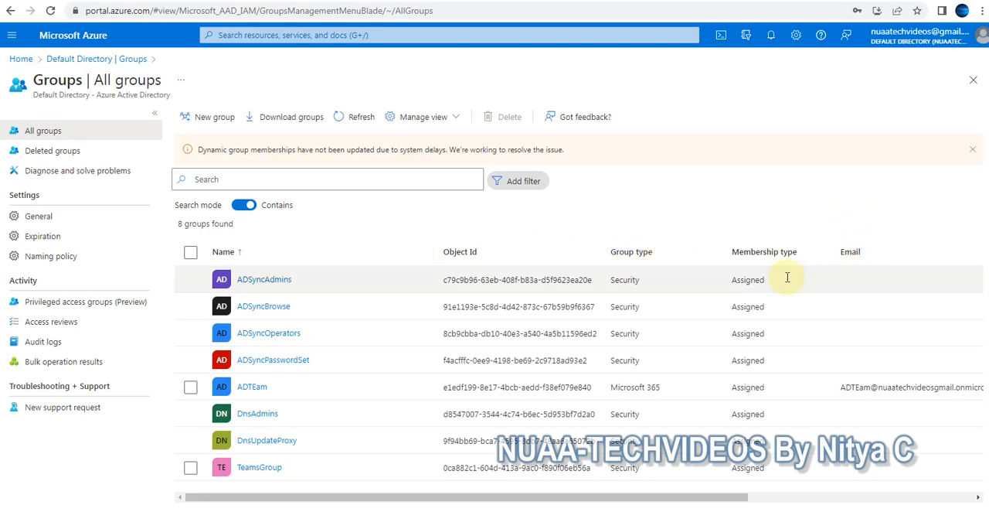
mouse_move(282, 253)
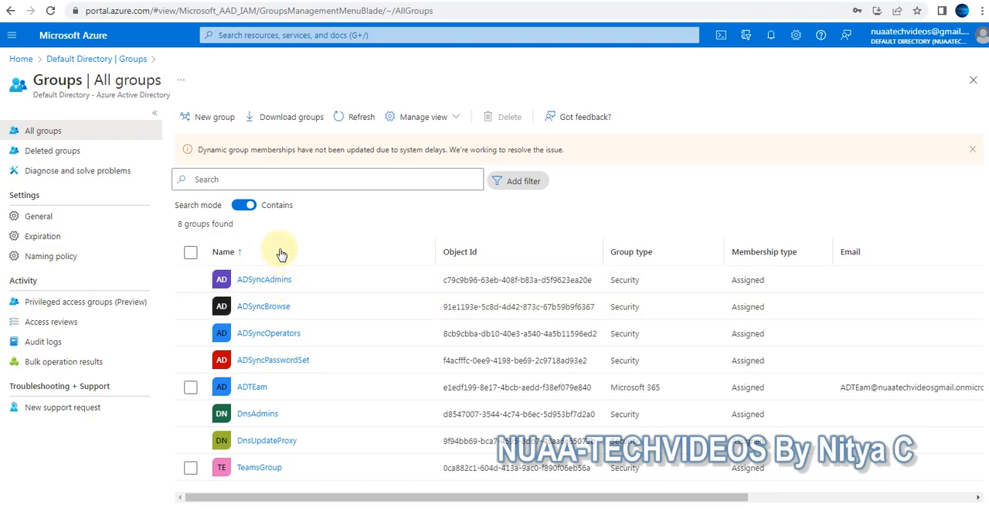
mouse_move(269, 230)
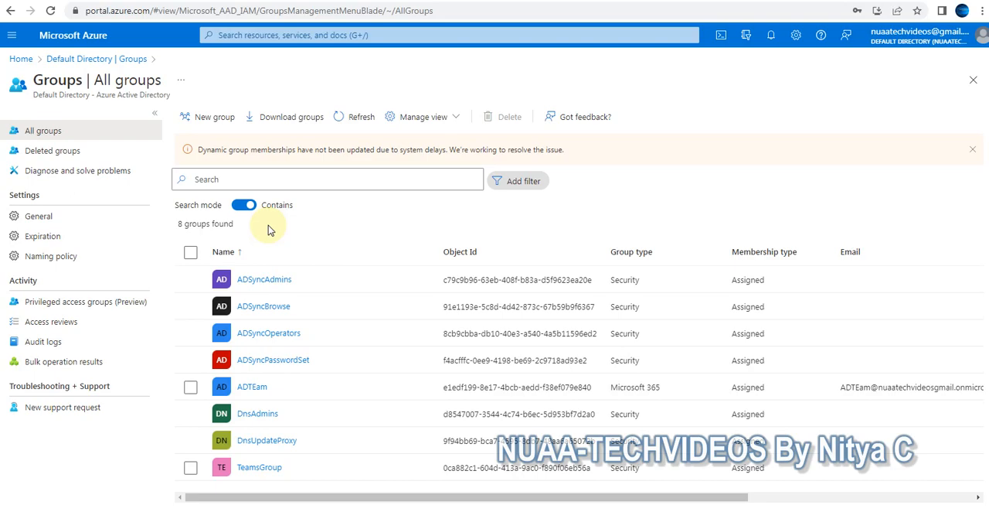
mouse_move(974, 154)
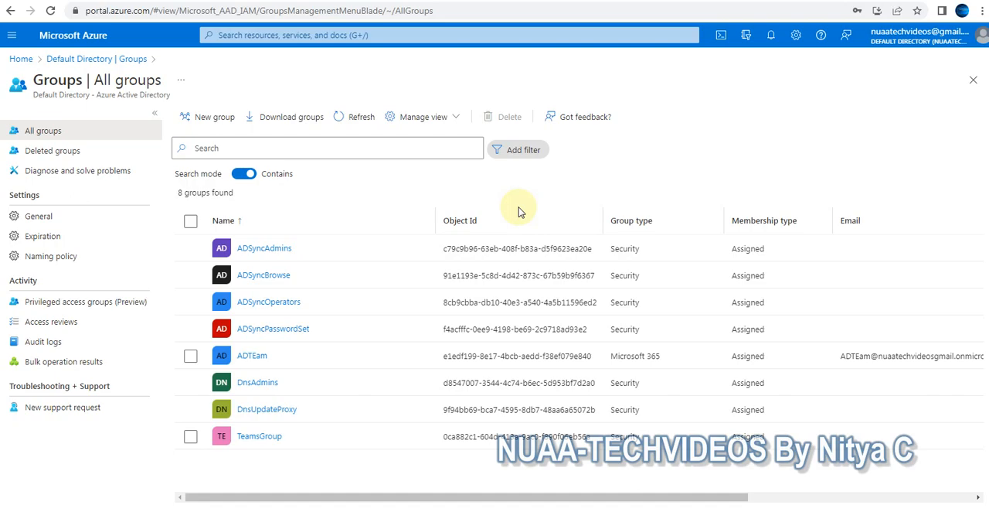
mouse_move(224, 139)
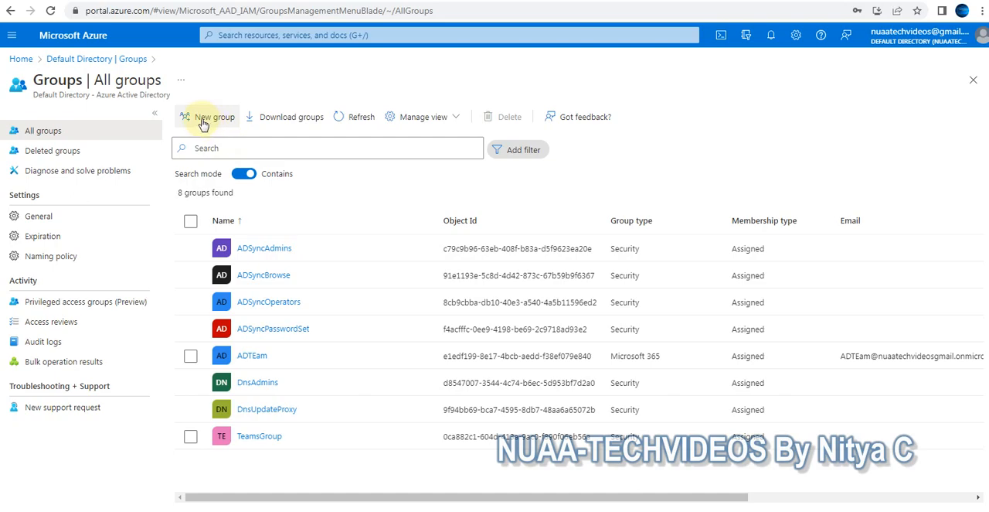
click(206, 116)
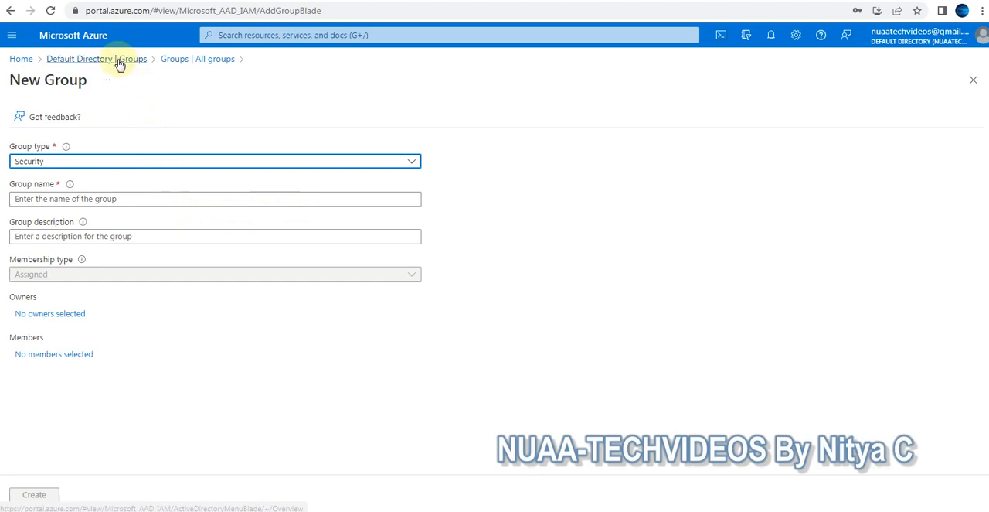
click(79, 59)
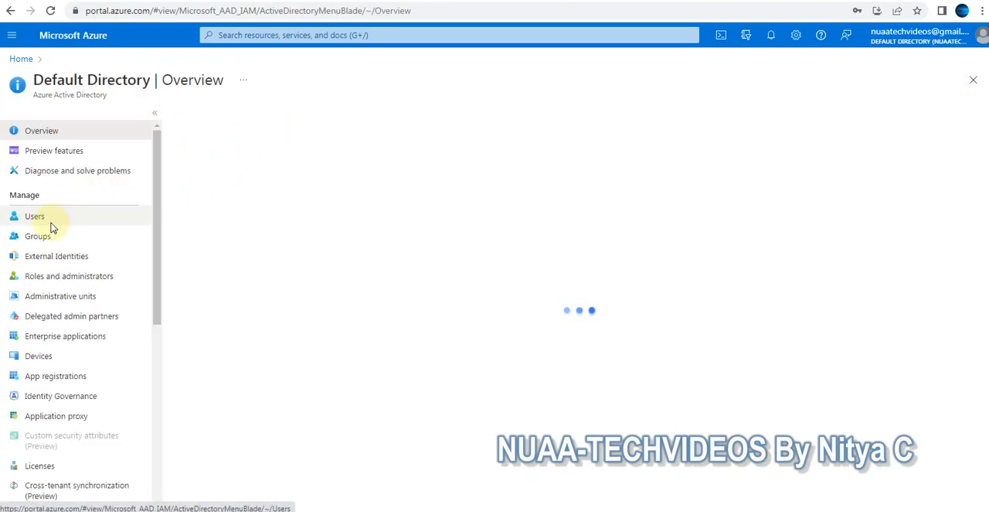
click(38, 235)
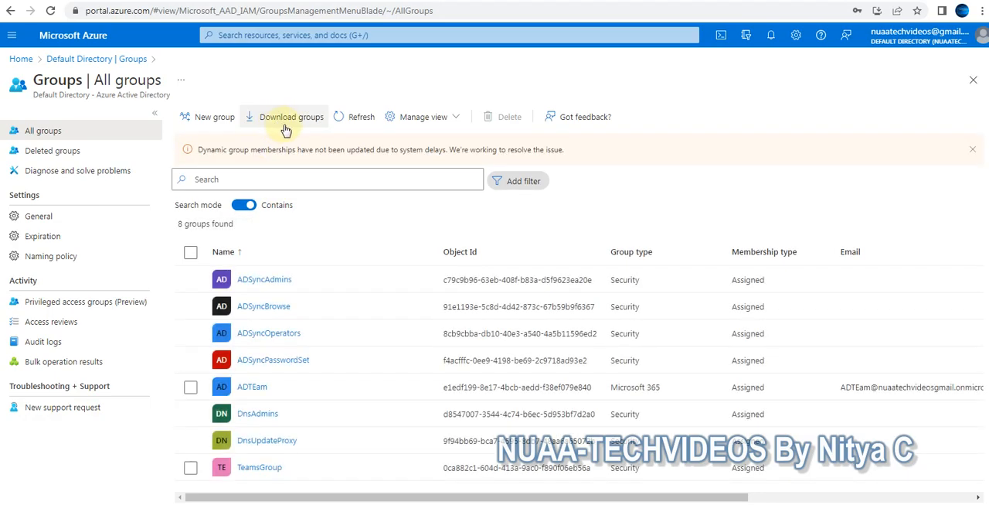
click(973, 149)
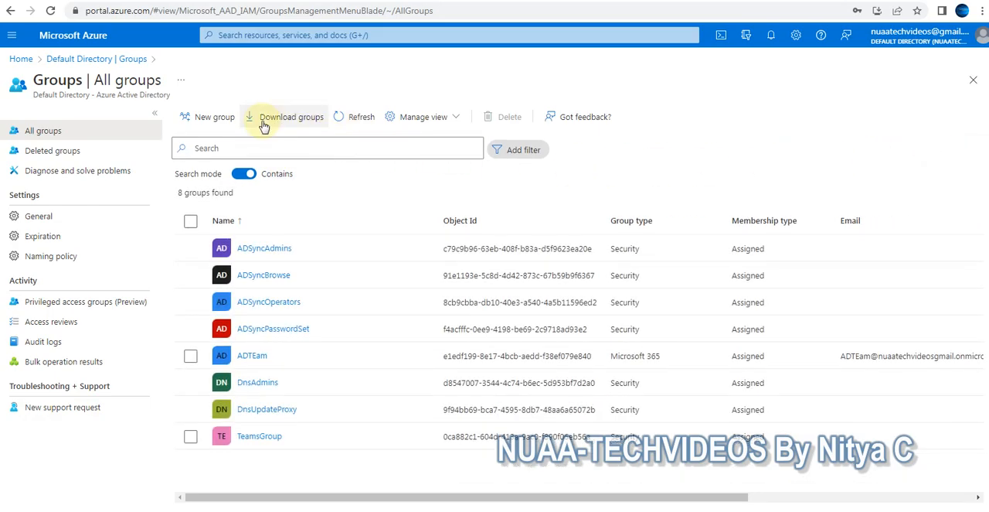
mouse_move(282, 216)
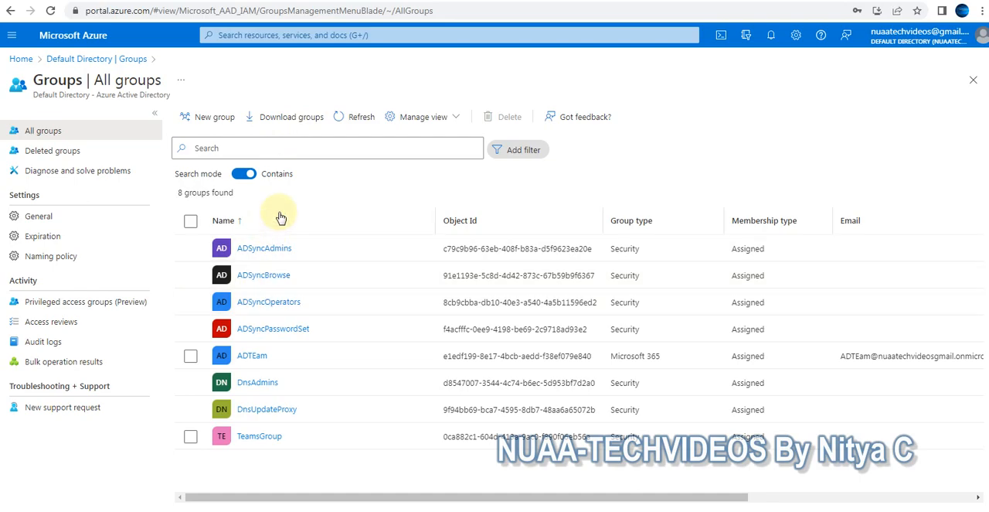
mouse_move(292, 386)
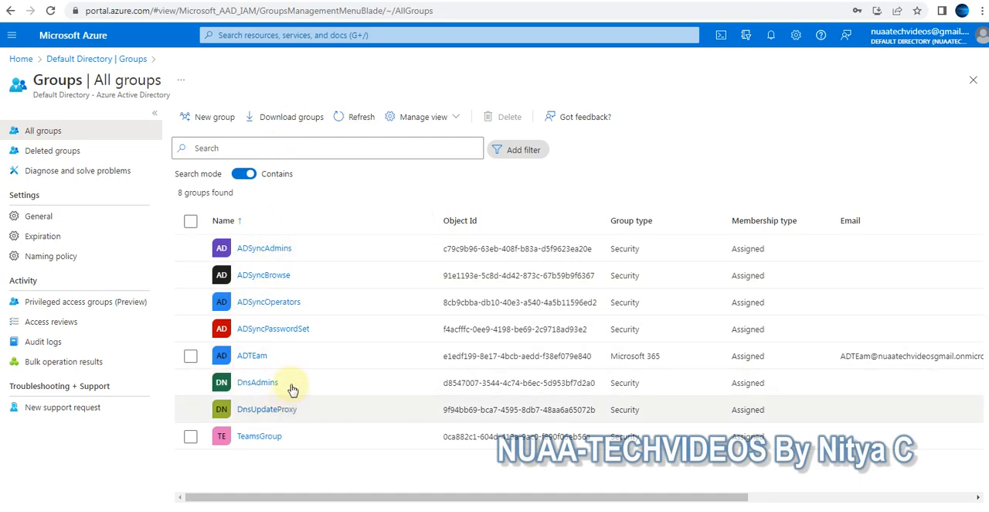
mouse_move(429, 117)
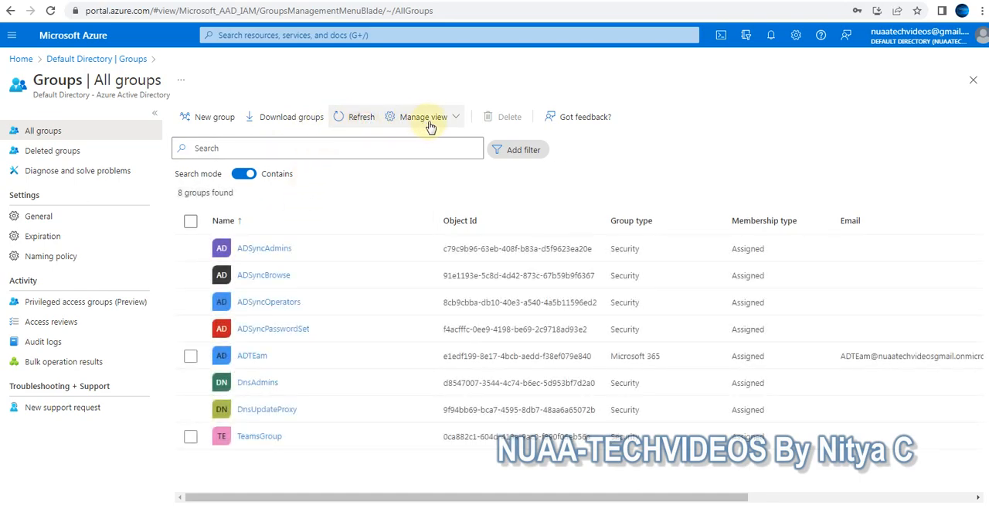
- Add the Expires at column to the All groups list and scroll to inspect it
click(424, 116)
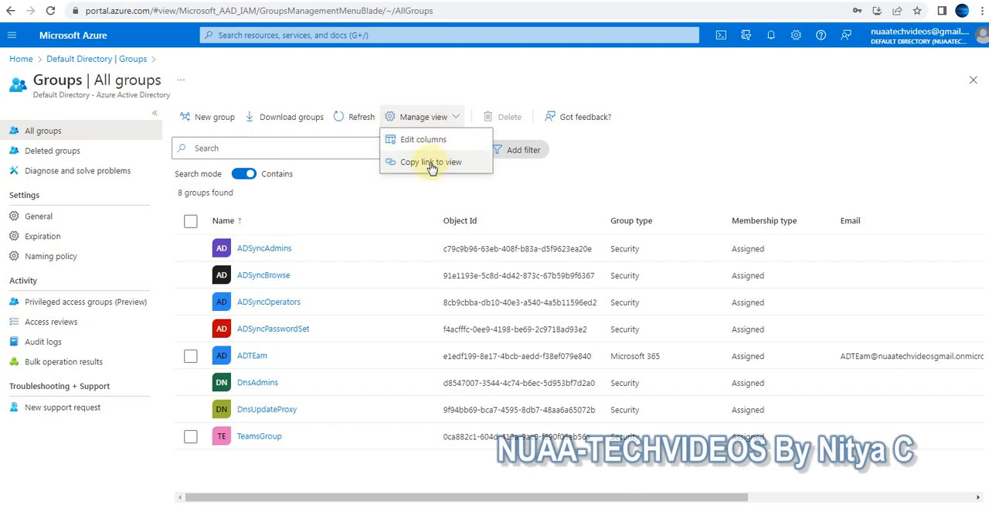
click(432, 162)
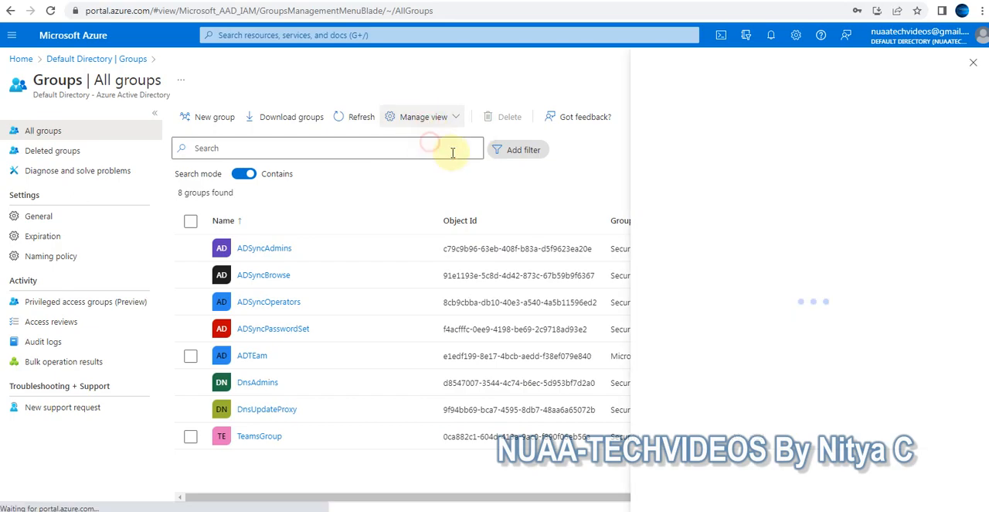
click(422, 117)
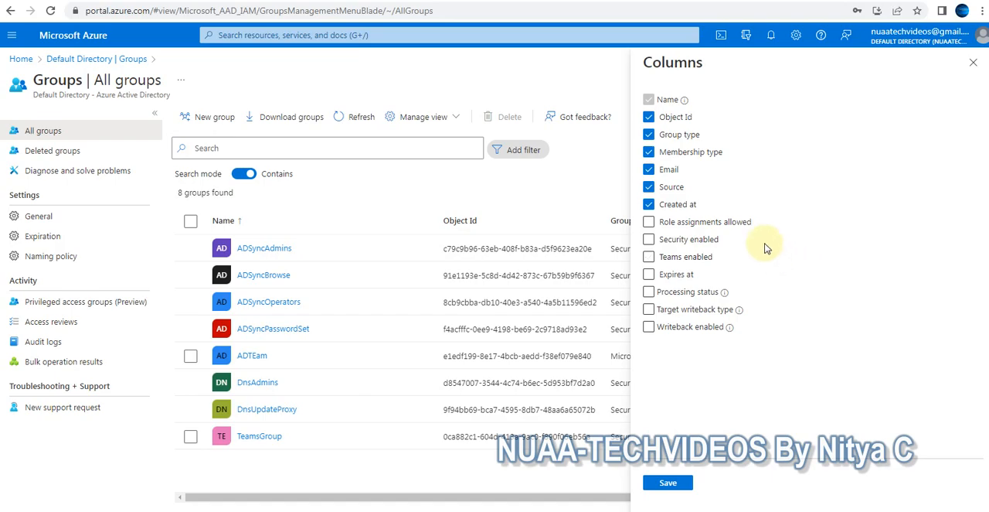
mouse_move(671, 277)
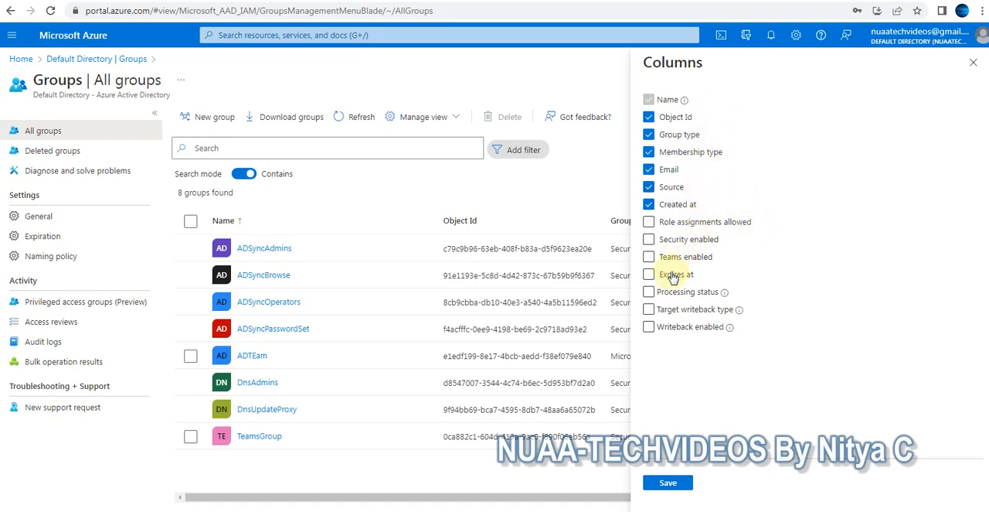
click(648, 274)
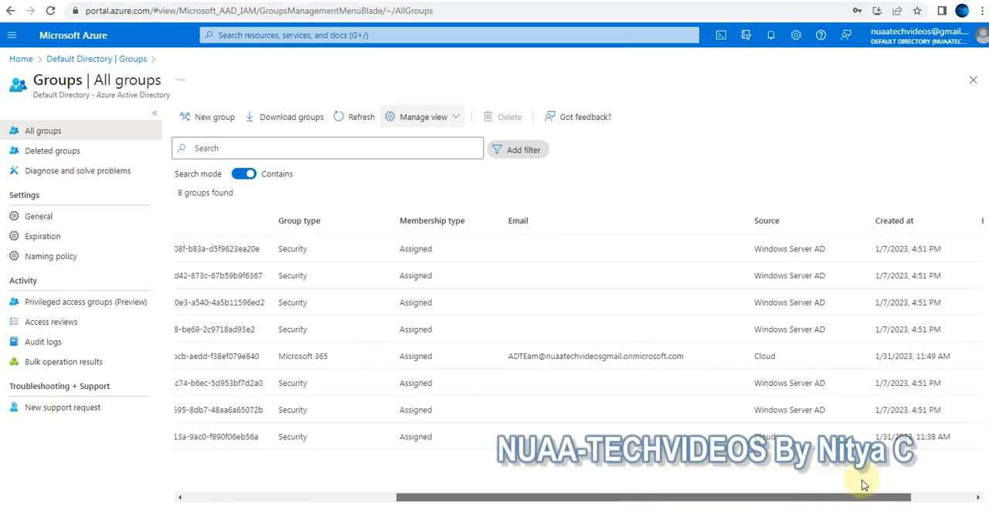
scroll(right, 3)
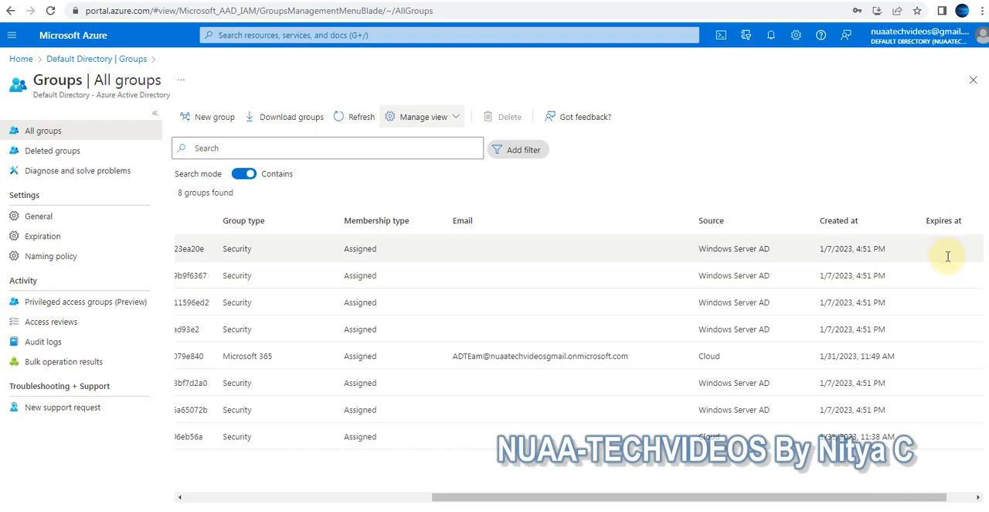
mouse_move(912, 281)
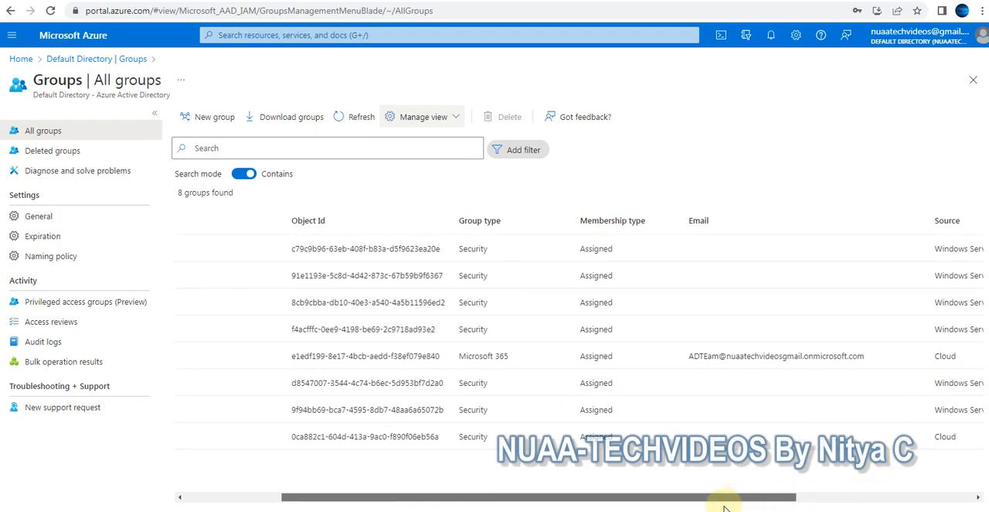
scroll(left, 3)
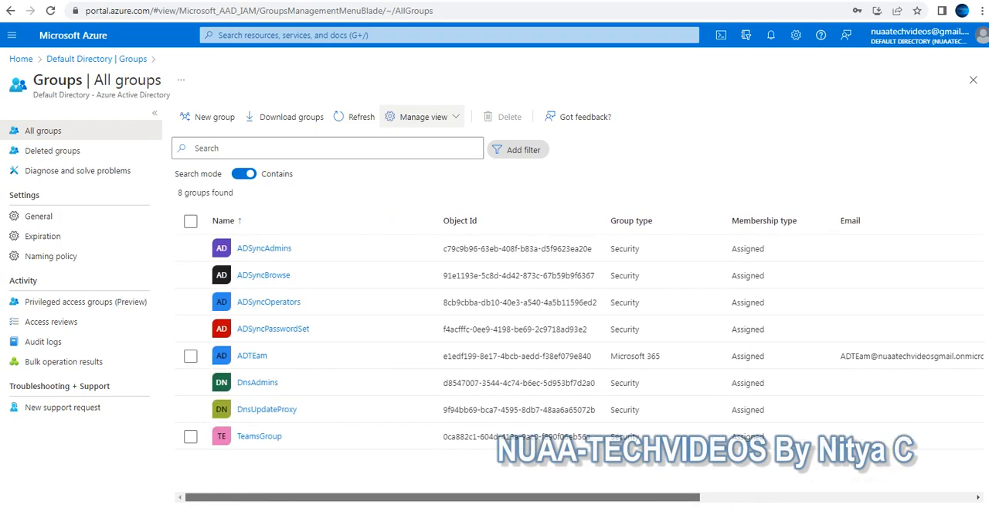
scroll(right, 3)
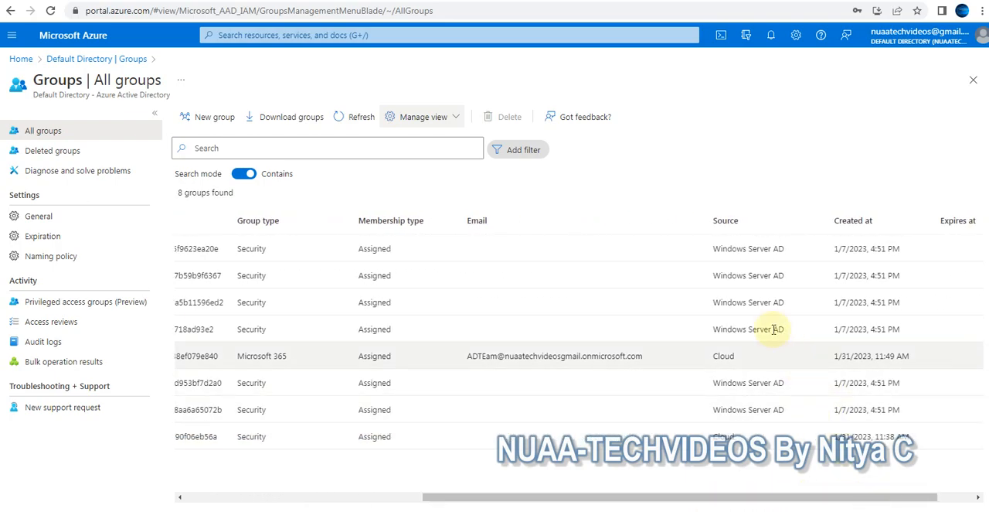
mouse_move(588, 205)
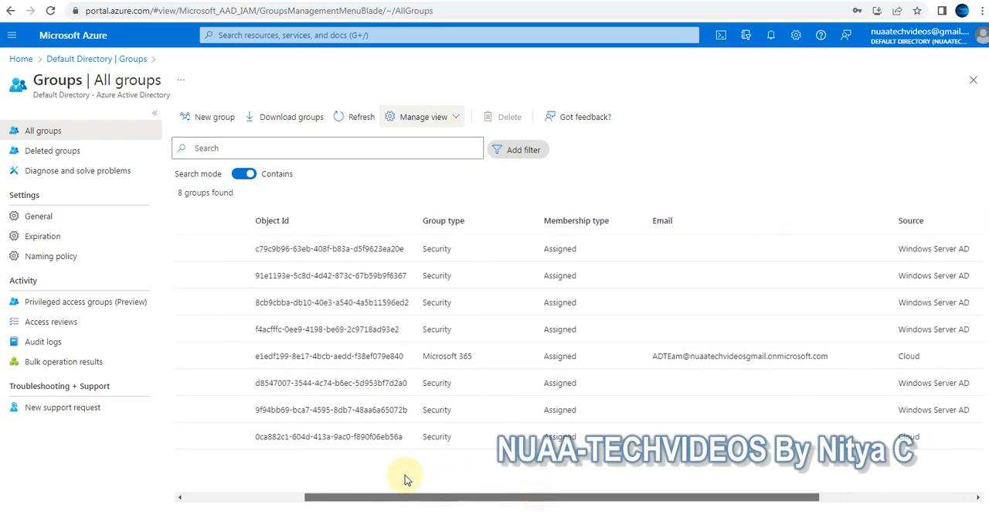
scroll(left, 3)
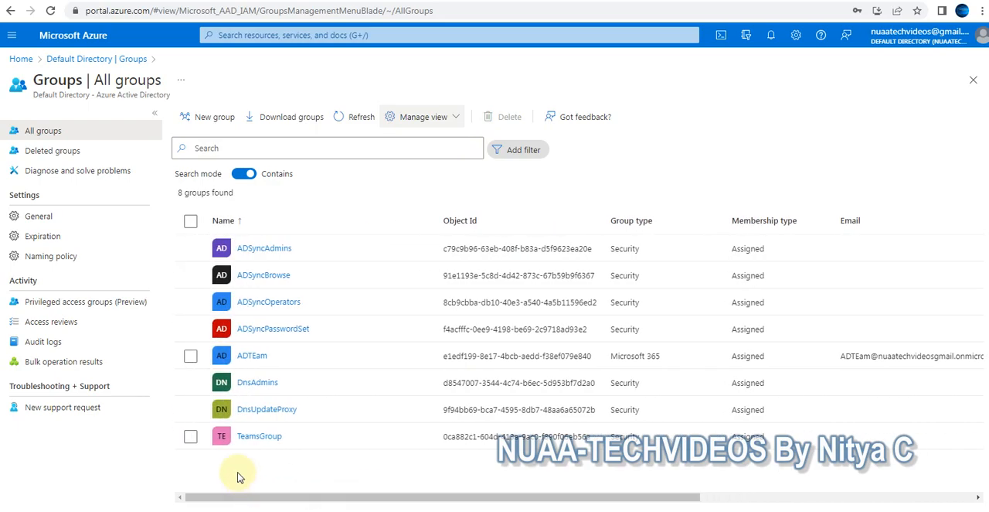
click(191, 356)
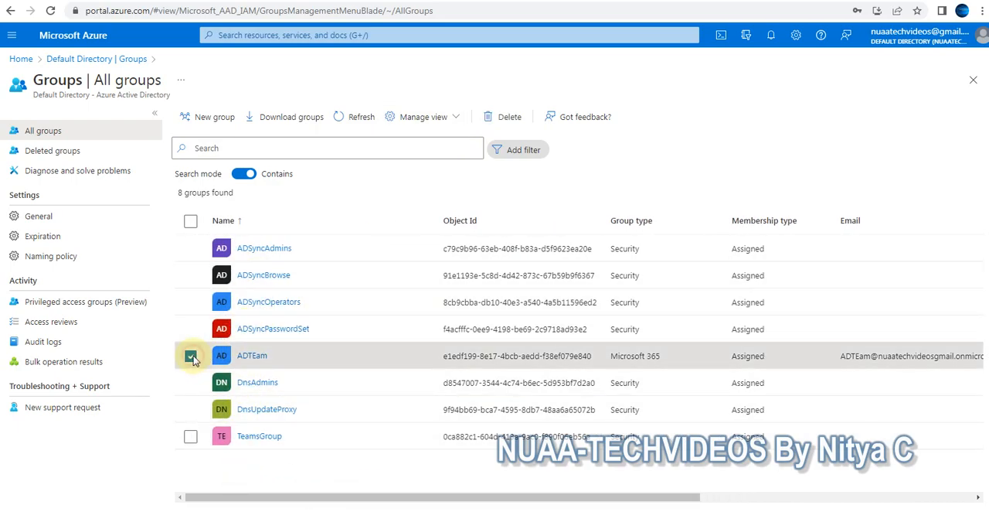
click(191, 356)
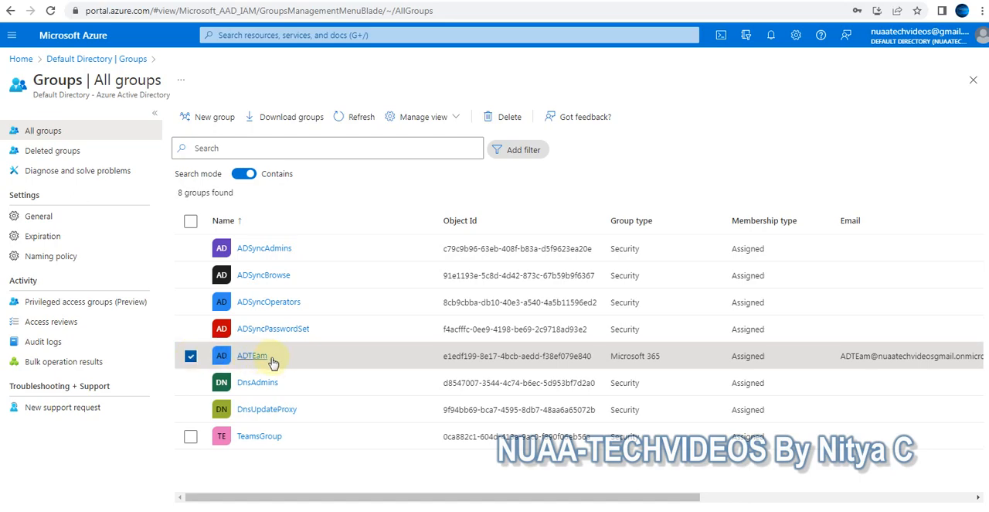
mouse_move(667, 363)
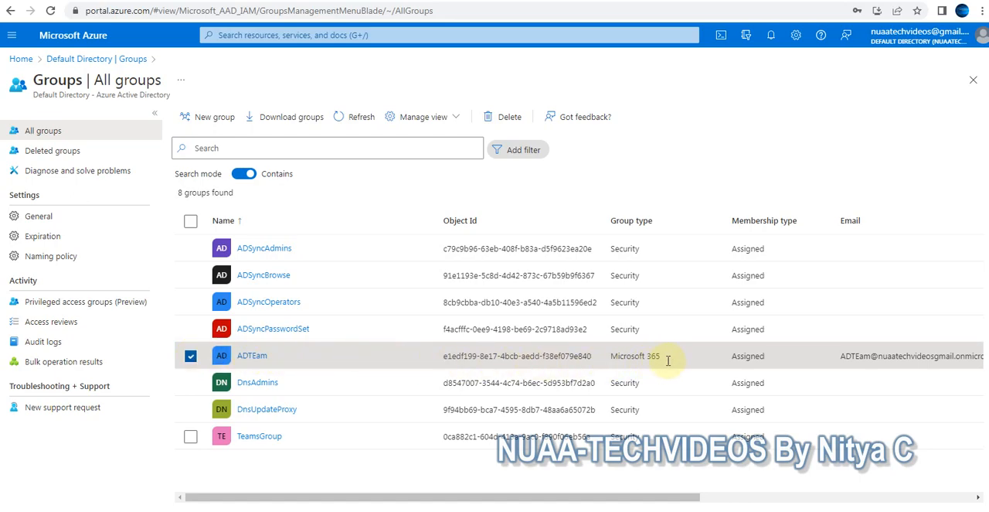
mouse_move(283, 340)
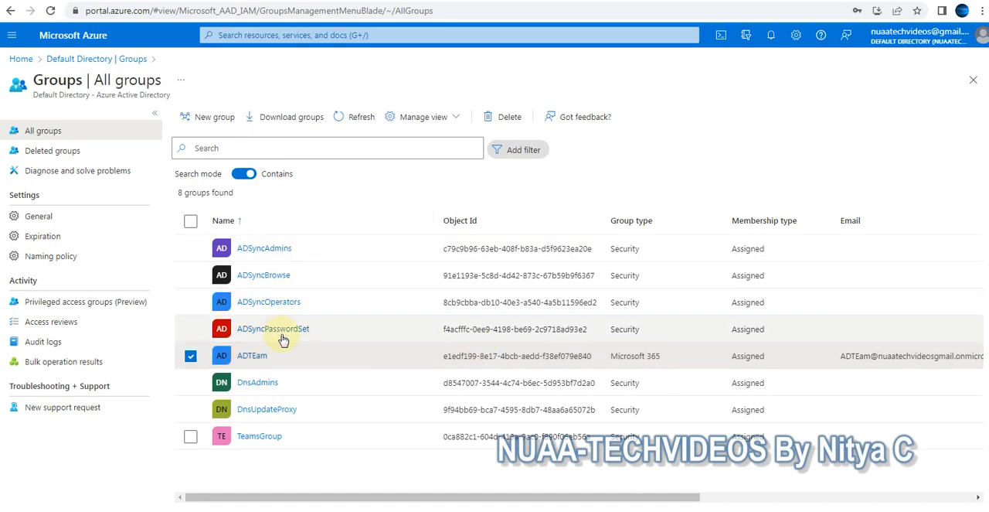
mouse_move(606, 319)
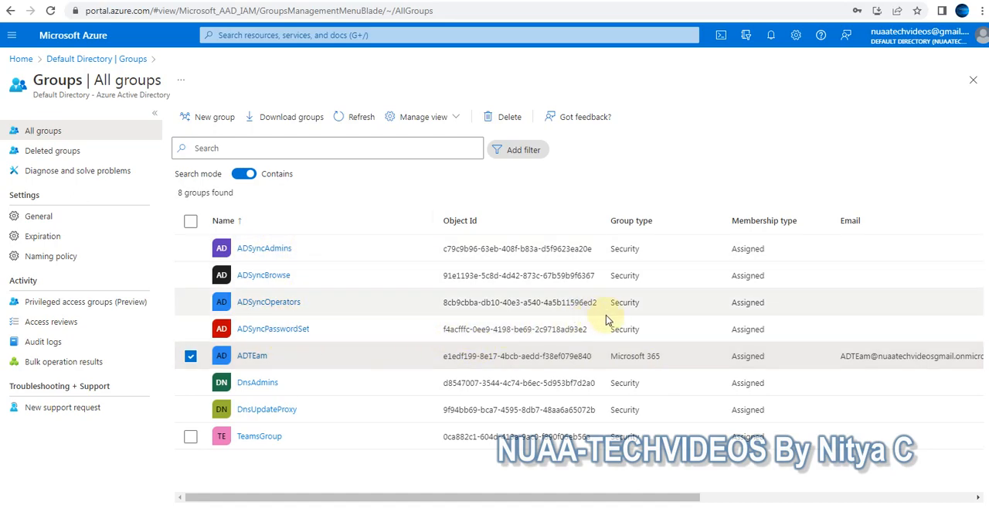
mouse_move(632, 309)
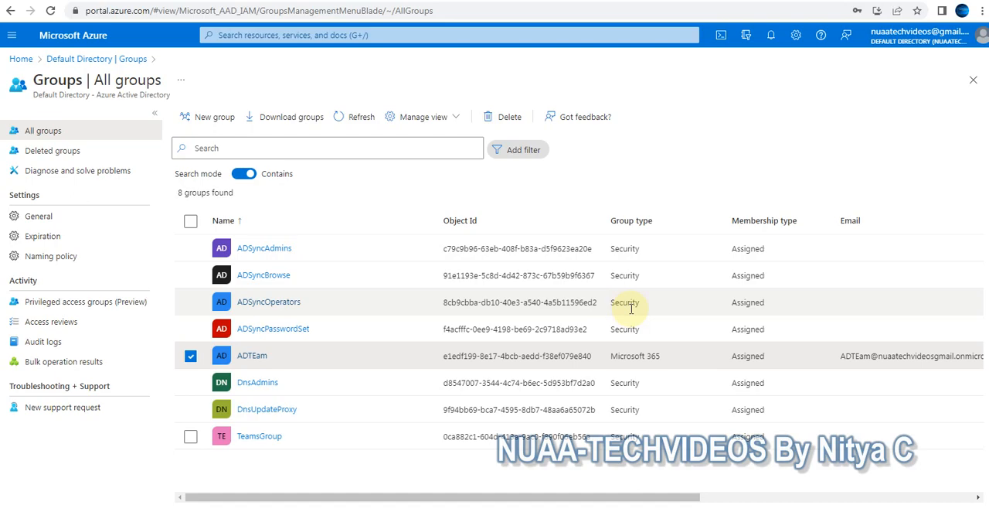
mouse_move(195, 263)
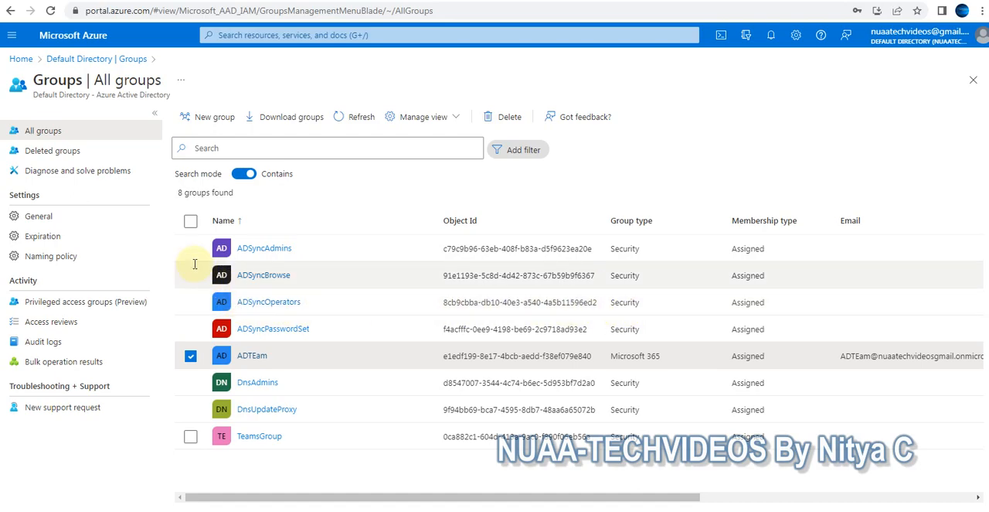
mouse_move(190, 437)
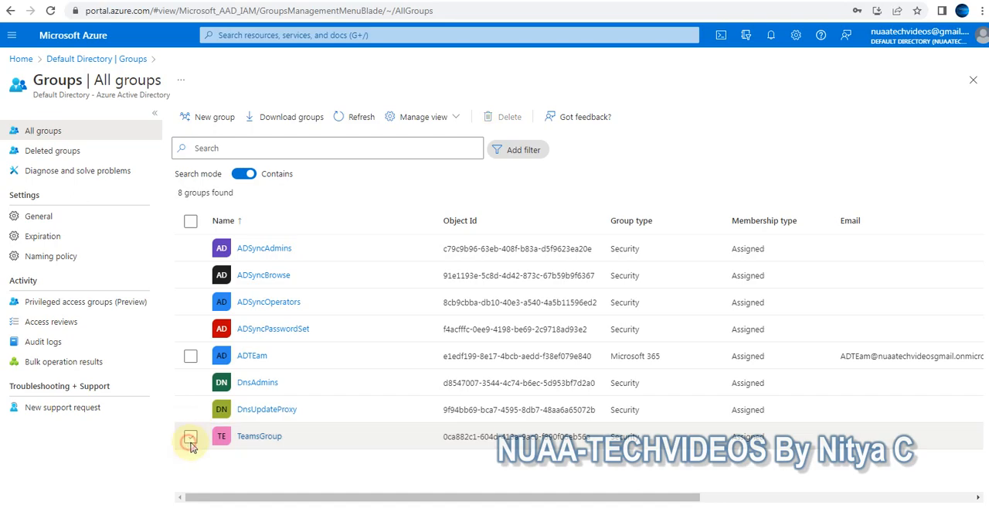
mouse_move(742, 328)
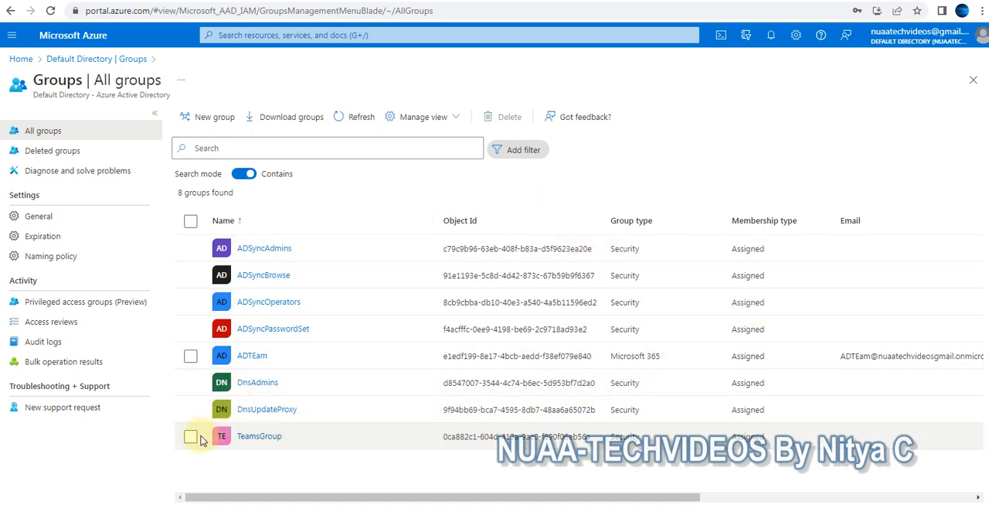
click(191, 436)
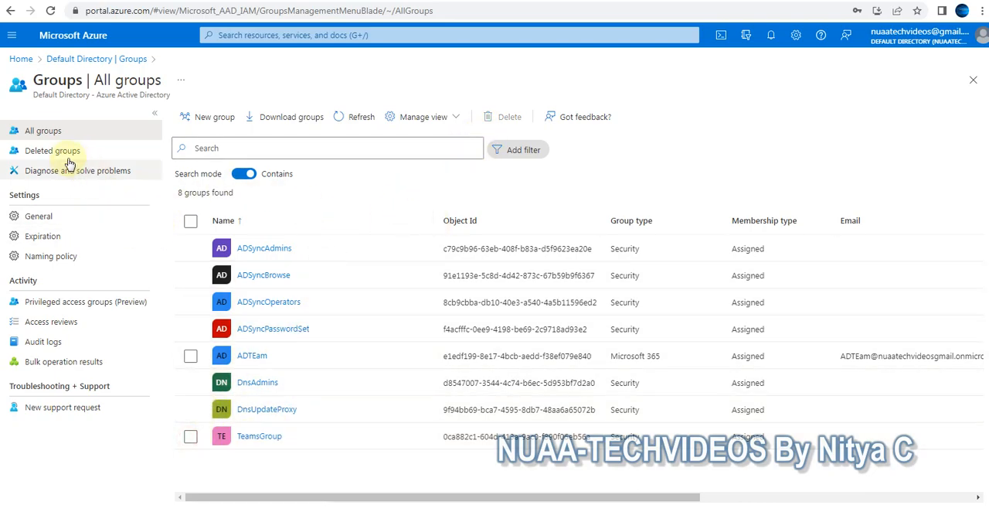
- Browse the Deleted groups, General, Naming policy, Privileged access, Access reviews and Audit logs pages
click(52, 149)
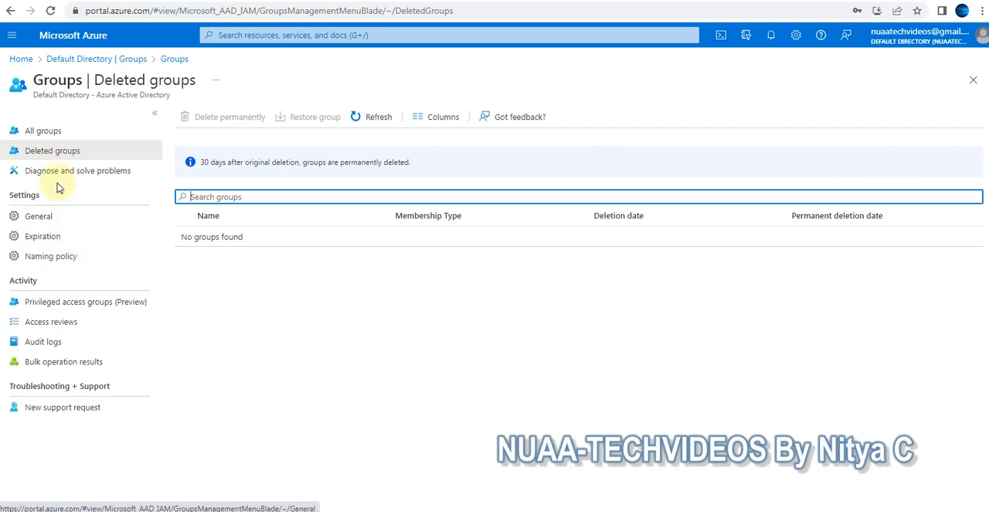
click(38, 215)
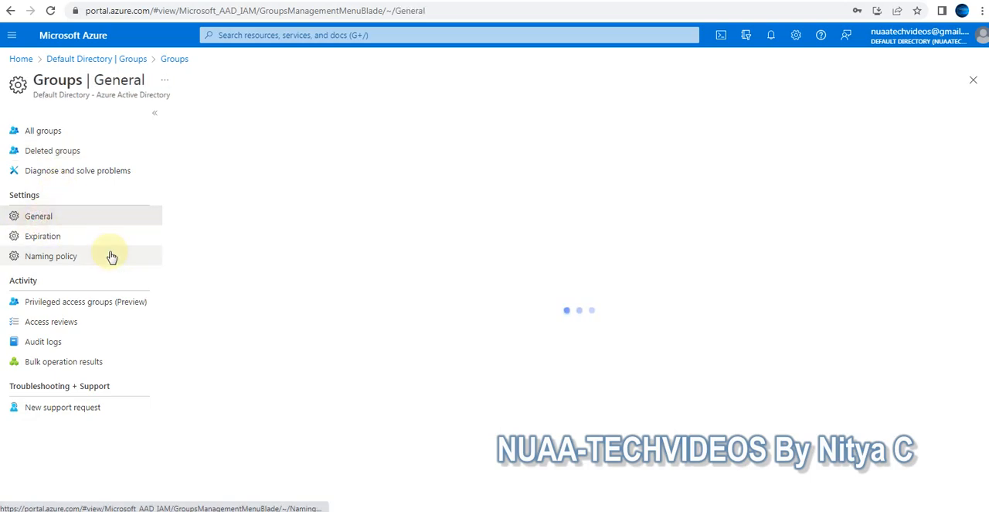
click(50, 256)
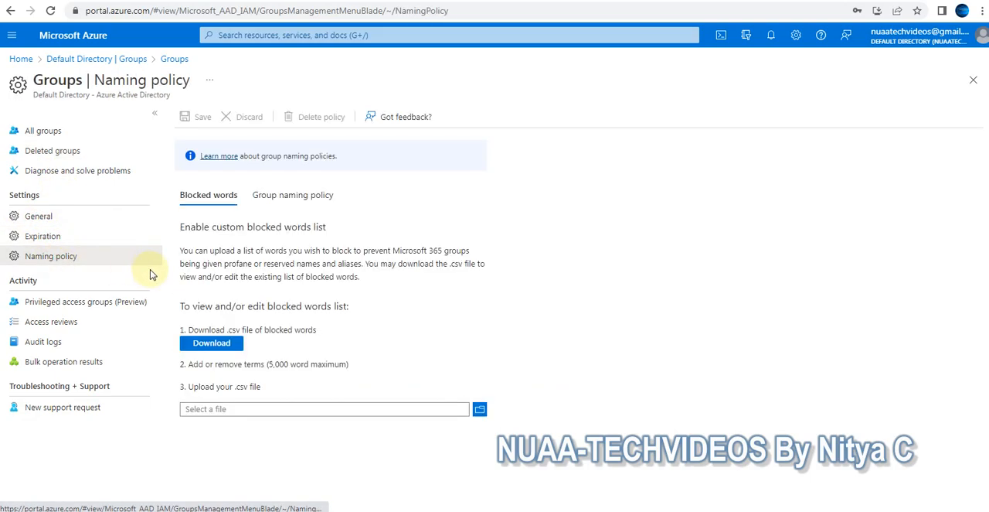
mouse_move(69, 301)
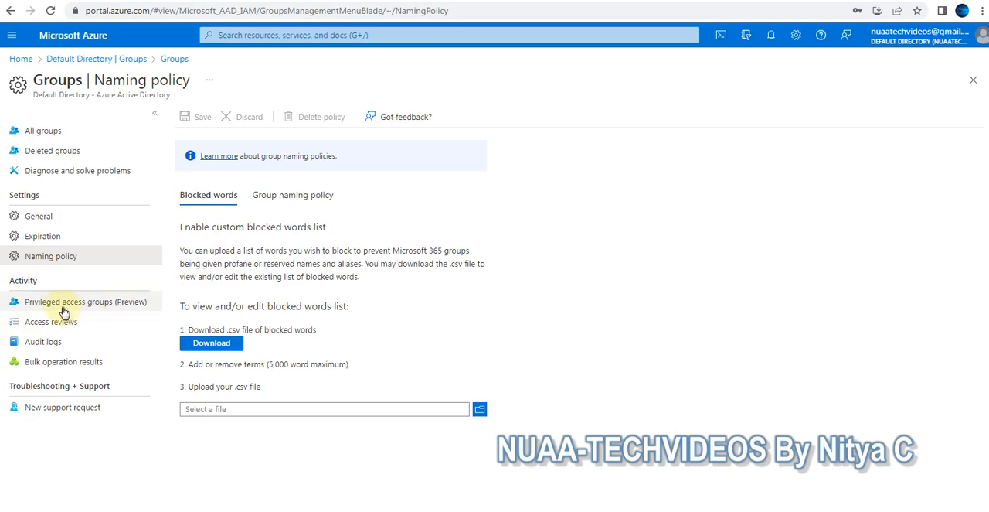
click(86, 301)
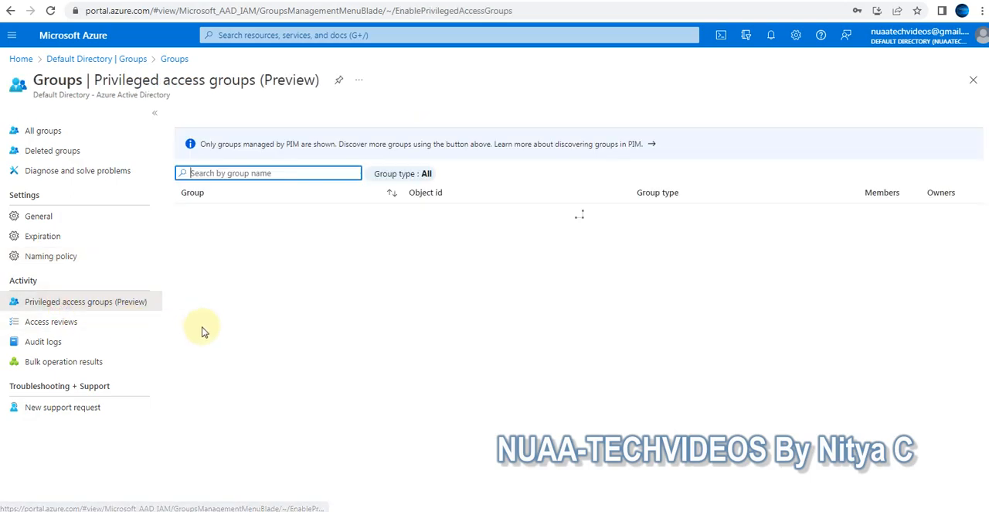
click(51, 320)
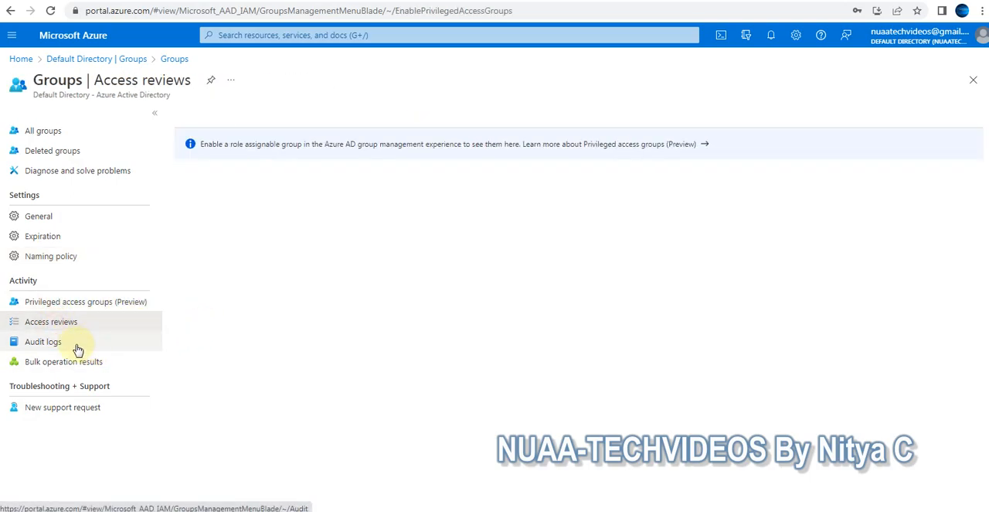
click(63, 361)
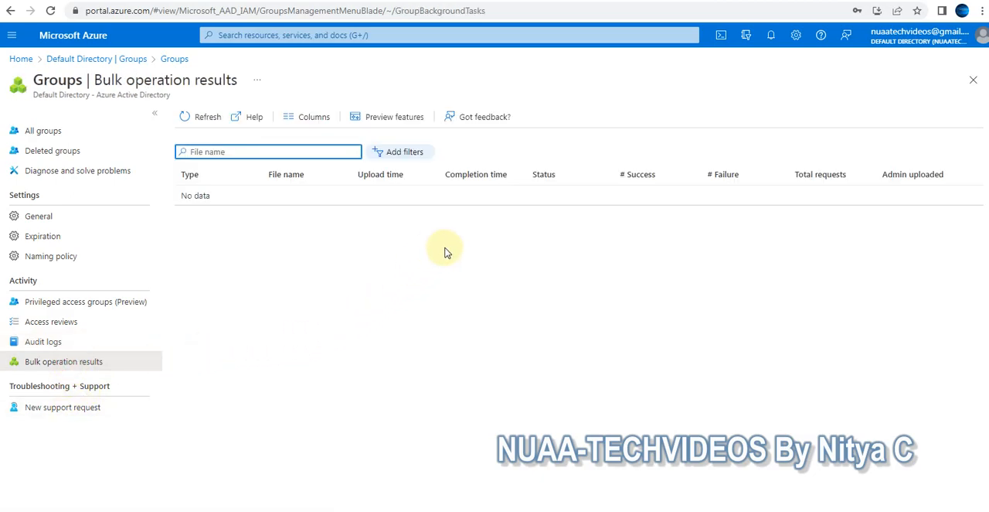
mouse_move(294, 168)
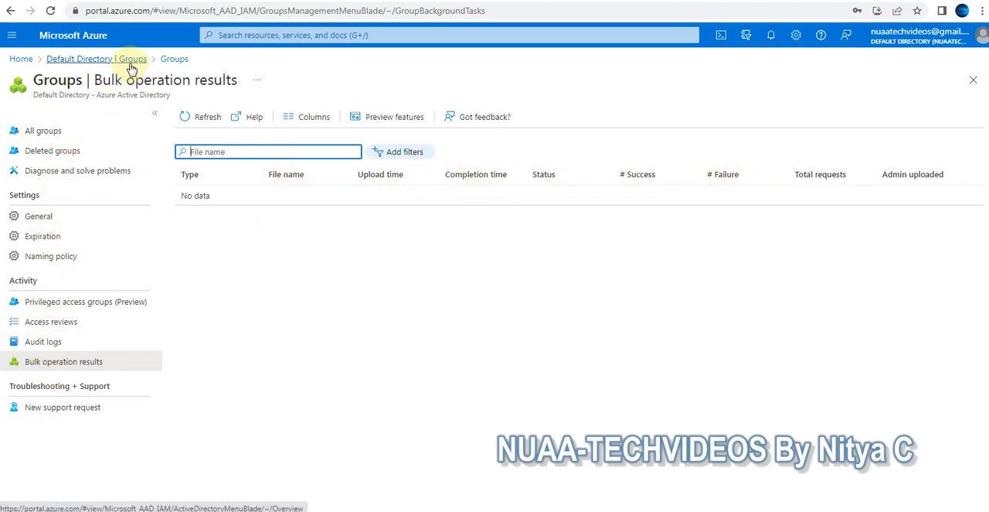
- Return to All groups and begin a New group with Security as the type
click(43, 130)
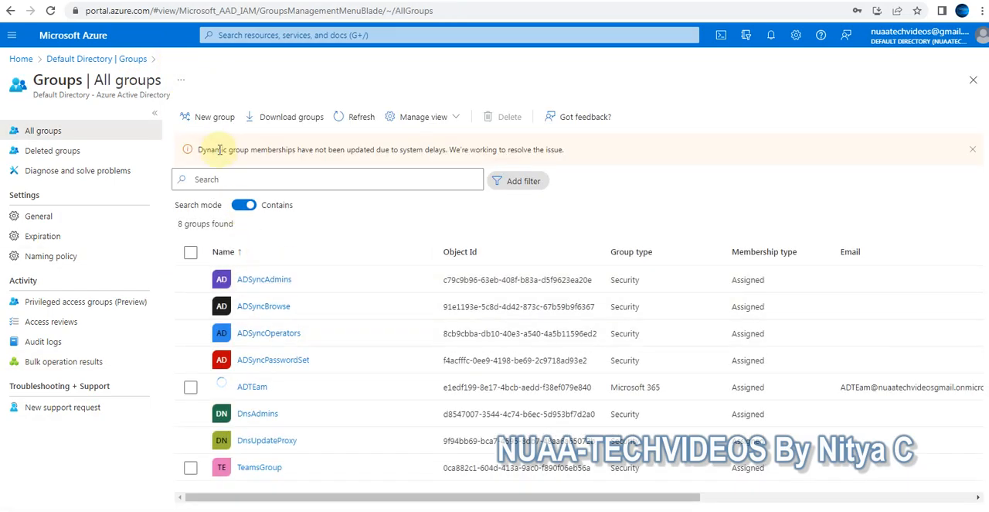
click(214, 116)
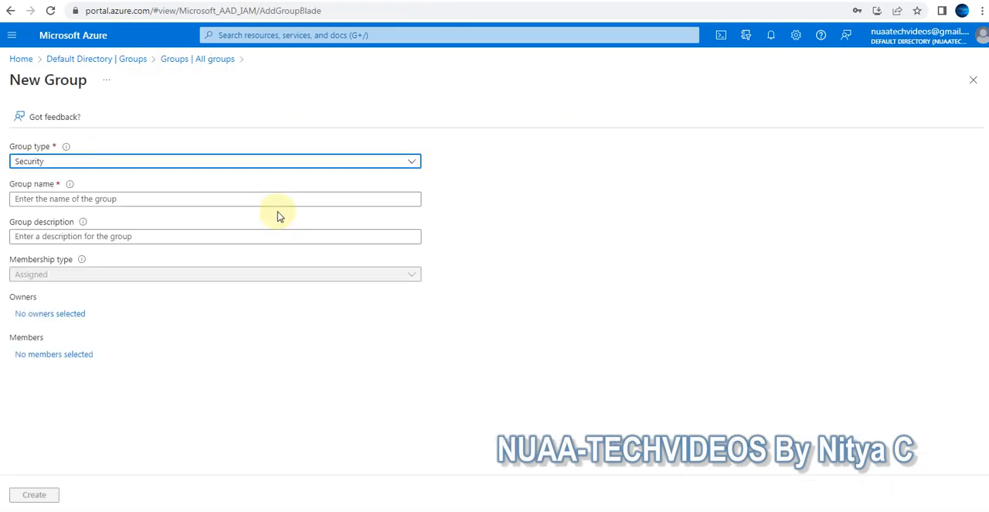
click(215, 161)
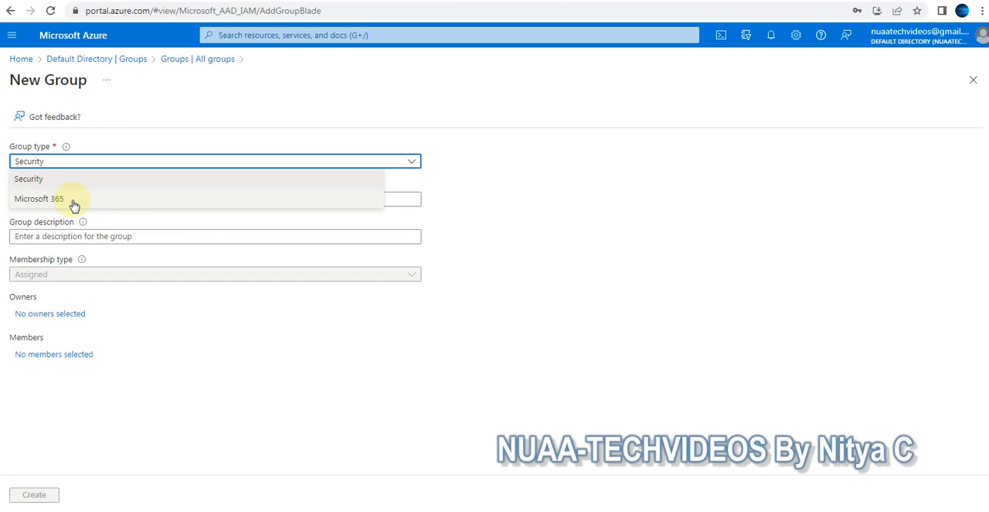
mouse_move(71, 183)
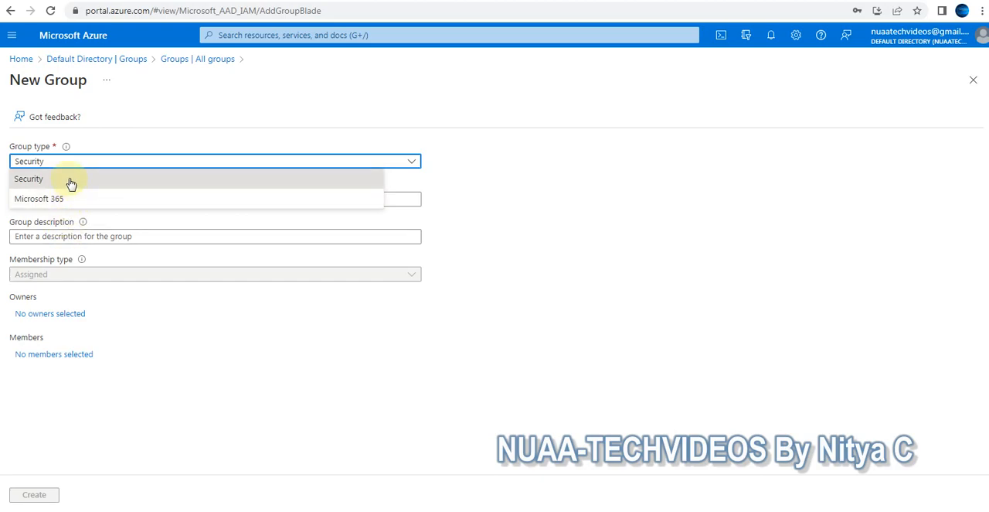
mouse_move(86, 199)
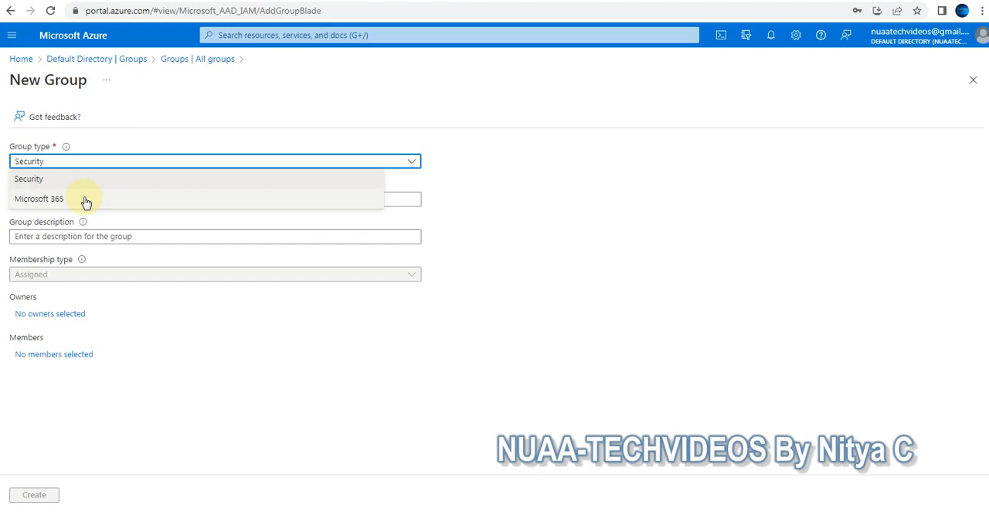
click(28, 178)
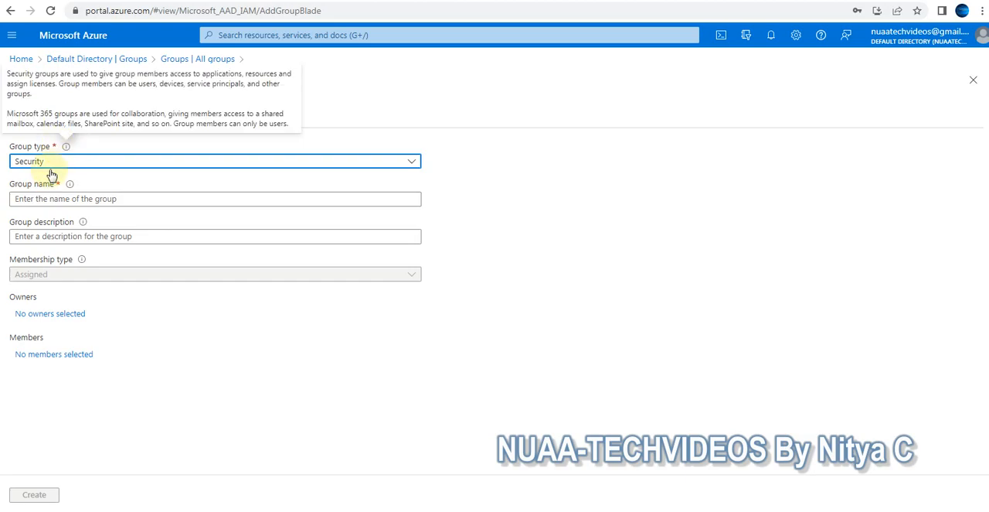
click(215, 198)
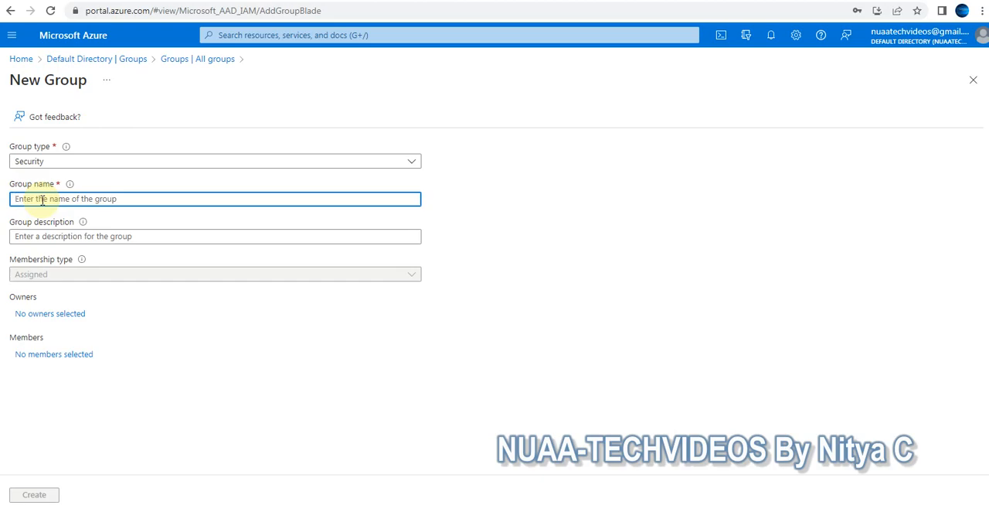
- Enter TeamsChannel as both the group name and the group description
text(TEa)
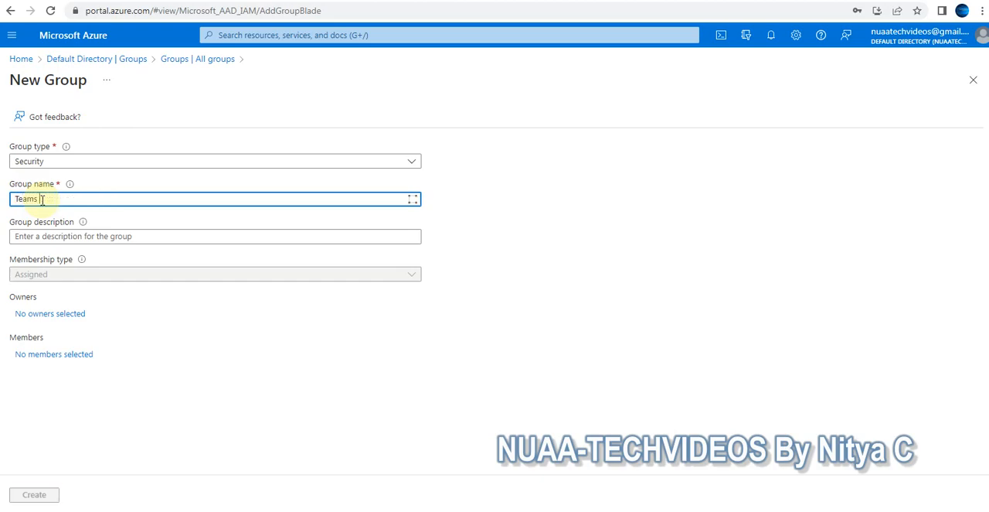
text(Chann)
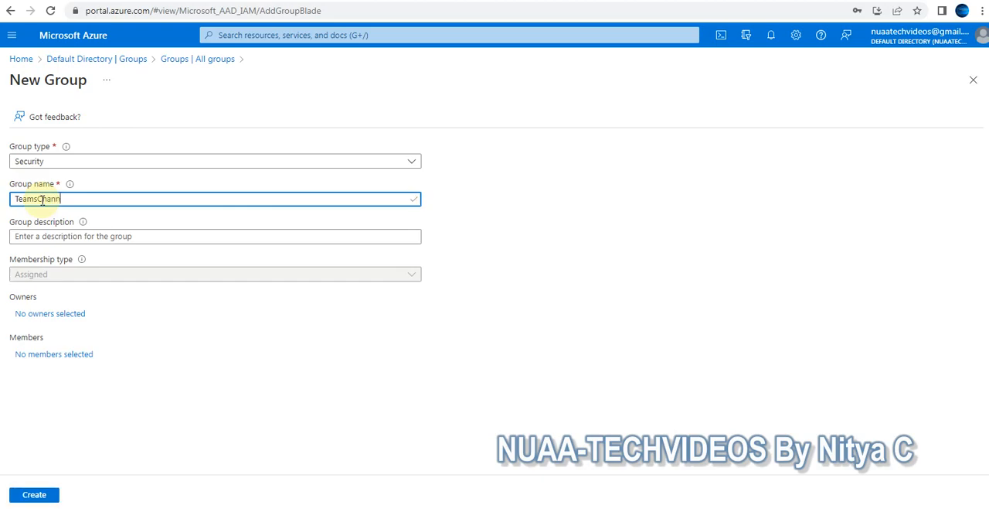
text(el)
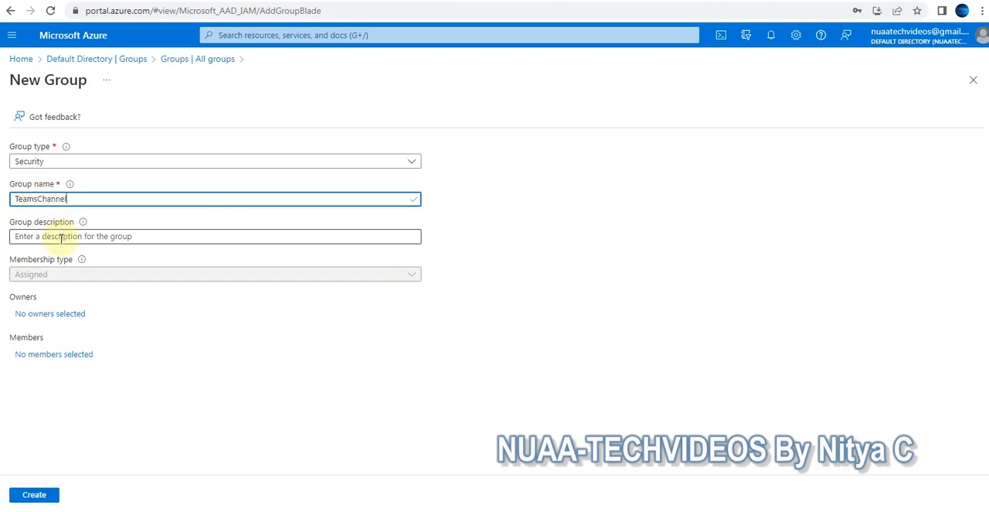
click(215, 236)
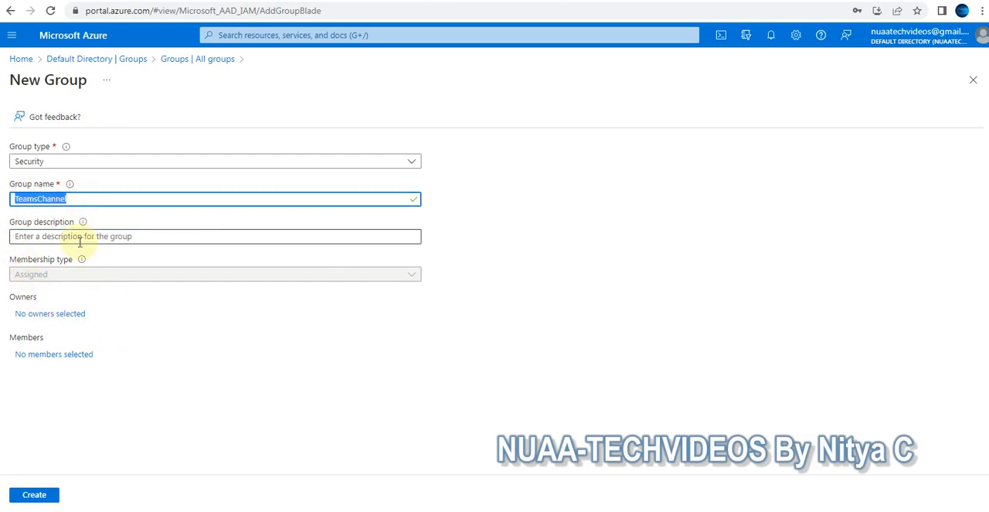
text(TeamsChannel)
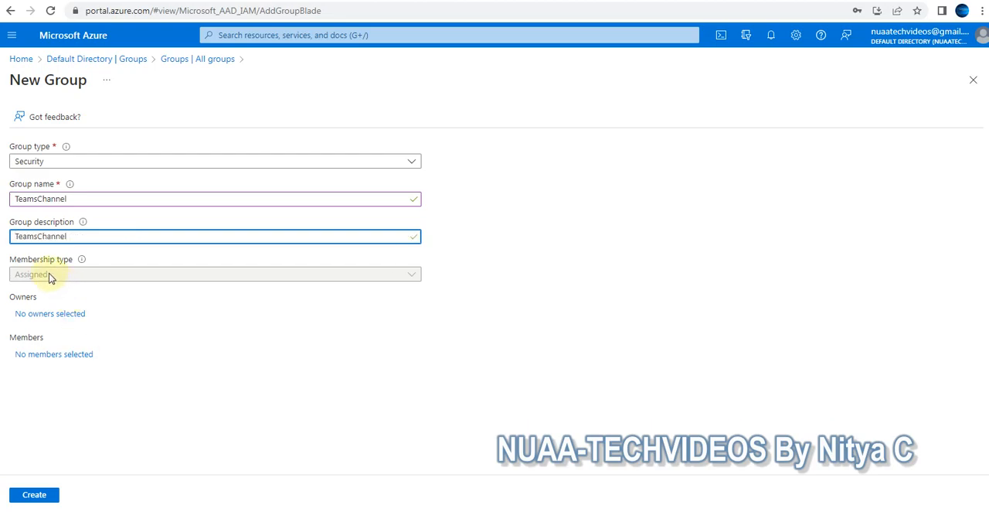
mouse_move(76, 277)
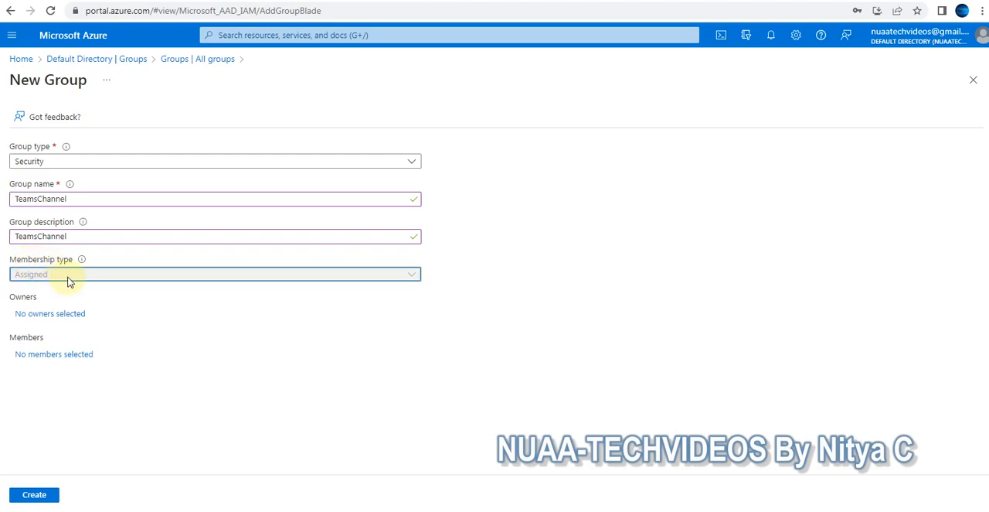
mouse_move(77, 278)
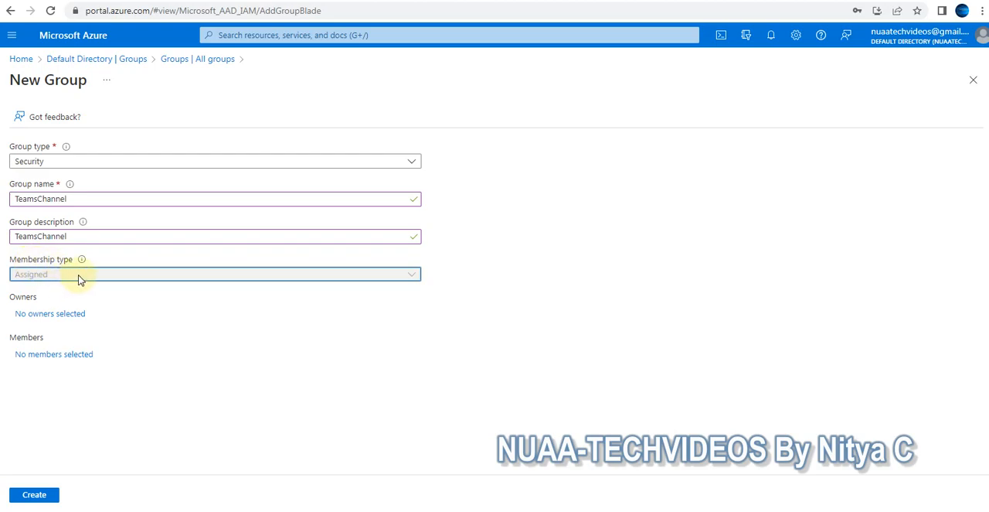
mouse_move(116, 287)
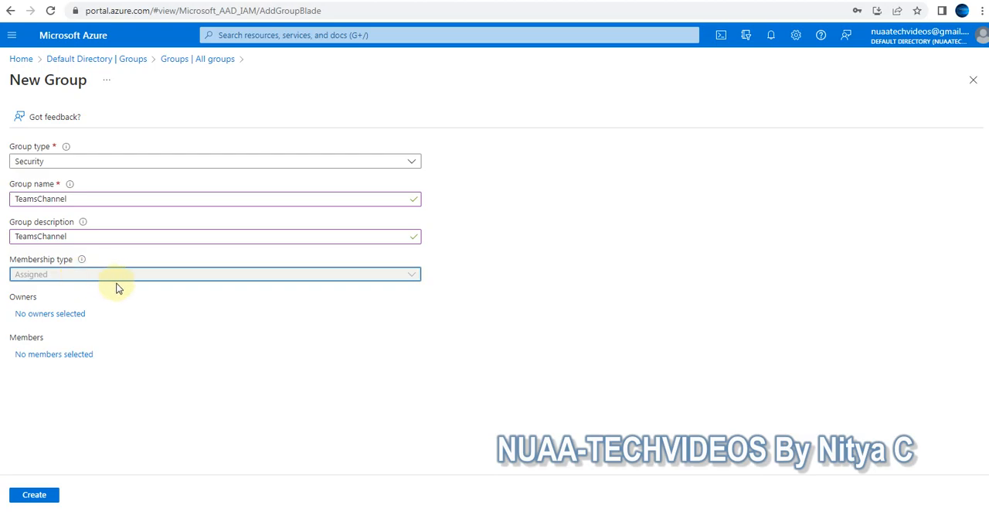
mouse_move(76, 324)
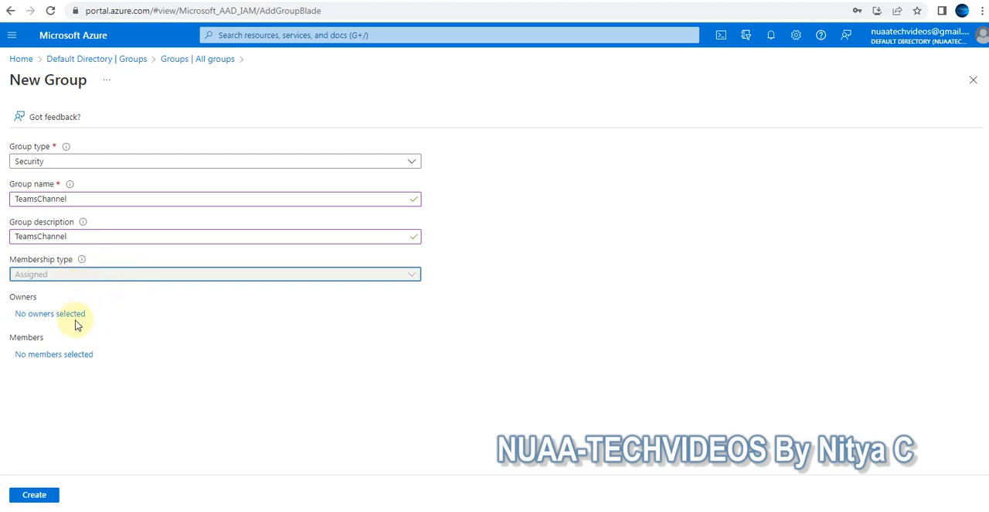
mouse_move(62, 326)
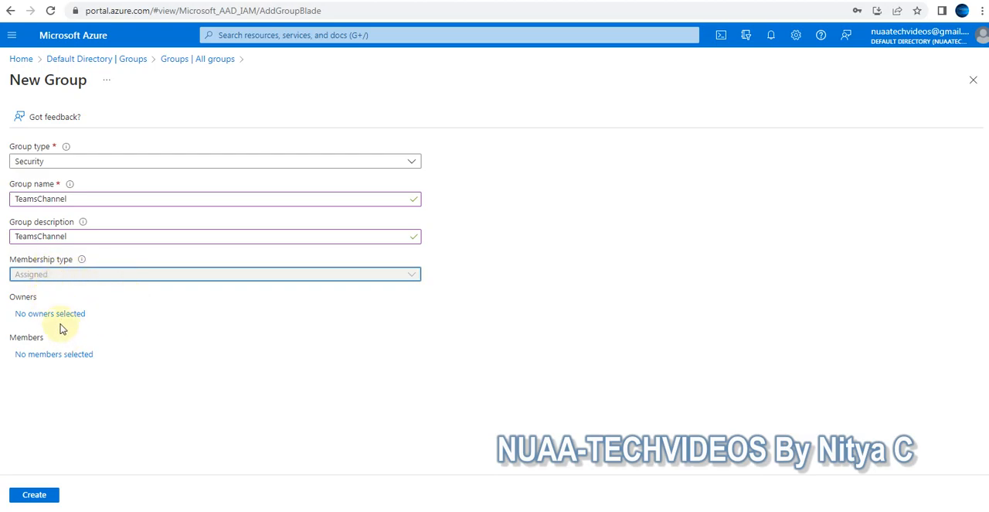
- Choose an owner for TeamsChannel, then scroll the Add members list to pick a member
click(49, 313)
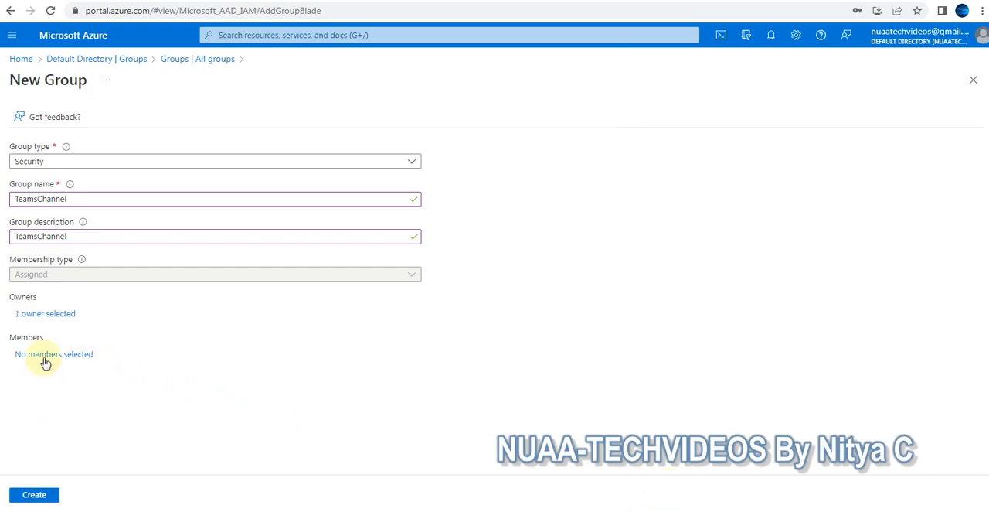
click(53, 353)
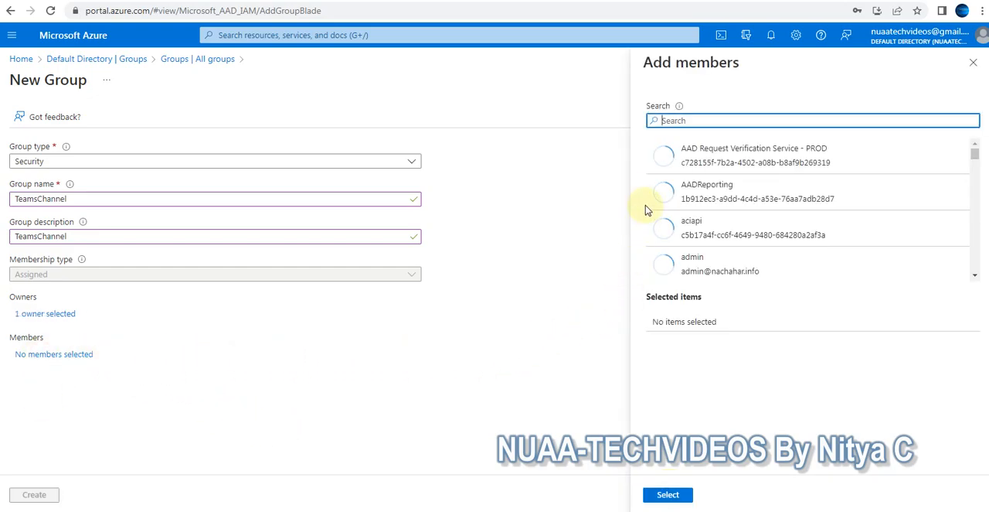
scroll(down, 3)
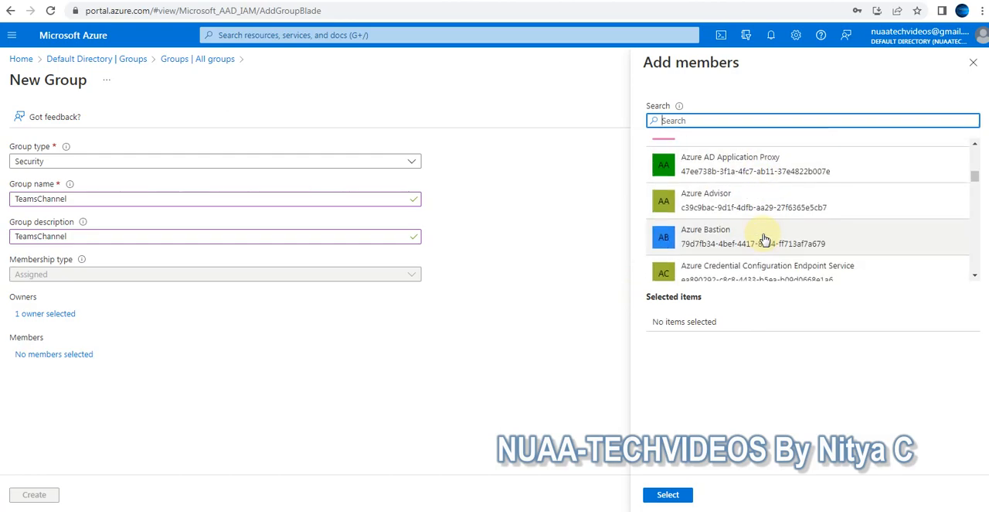
scroll(down, 3)
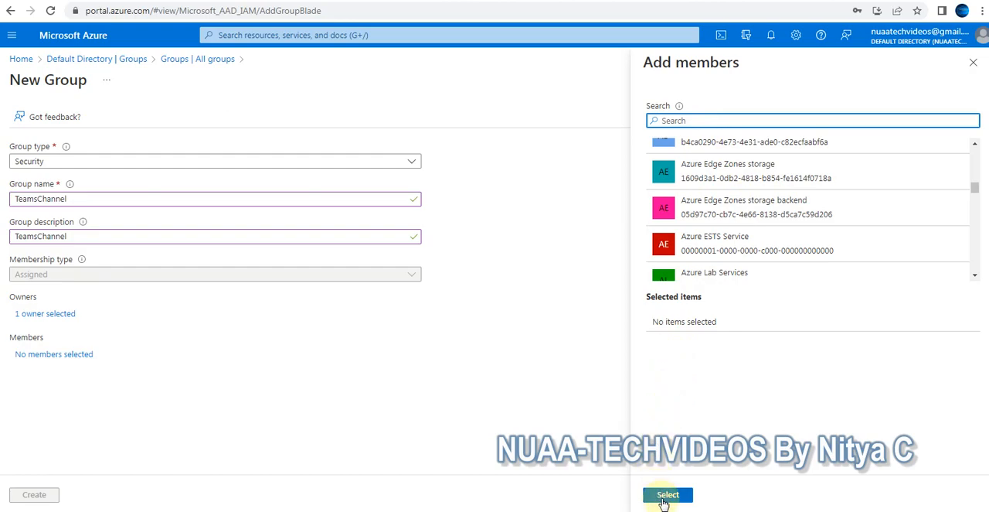
scroll(down, 3)
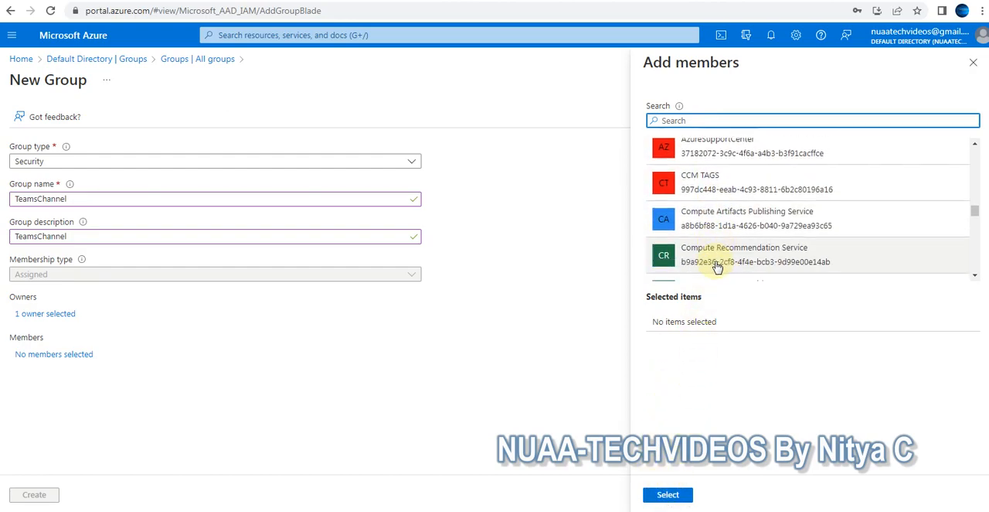
scroll(down, 3)
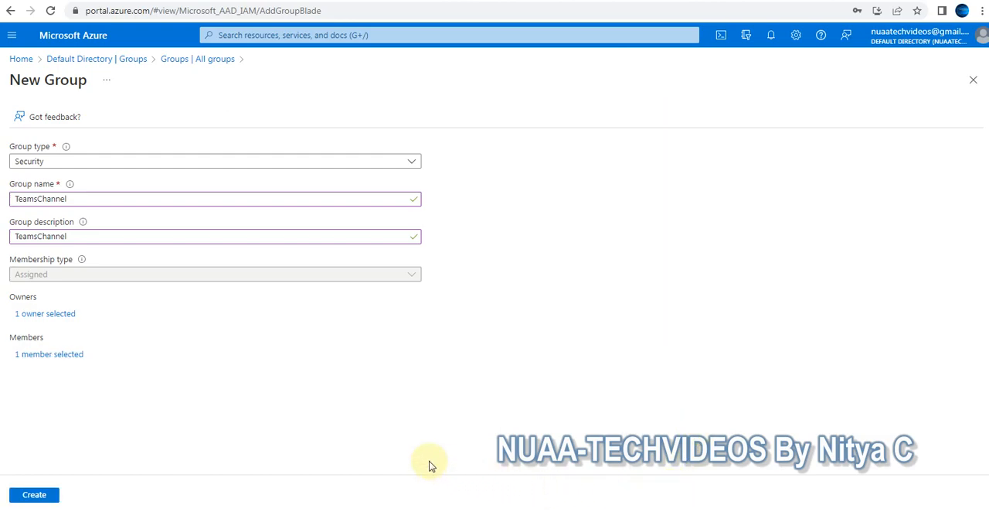
- Create TeamsChannel, refresh All groups and select its row among nine groups
click(34, 493)
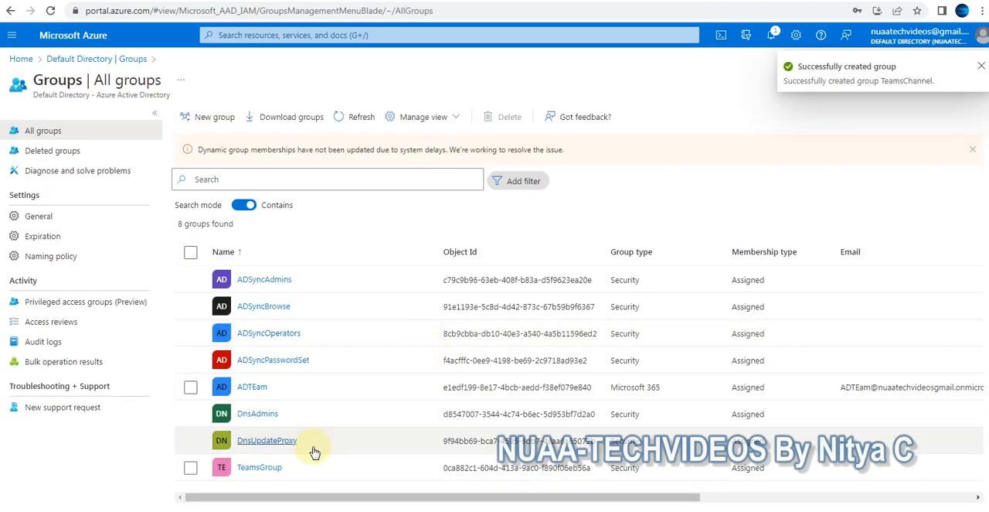
click(361, 116)
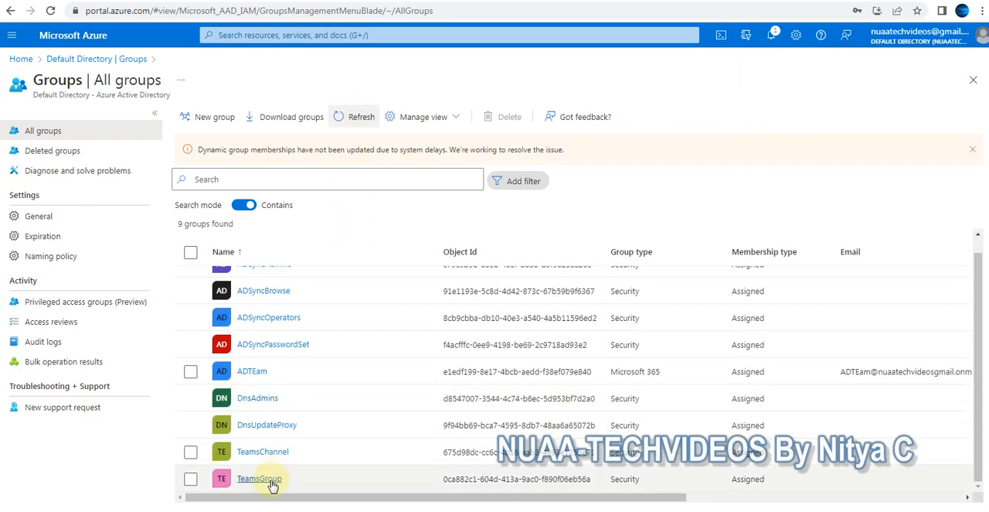
click(190, 452)
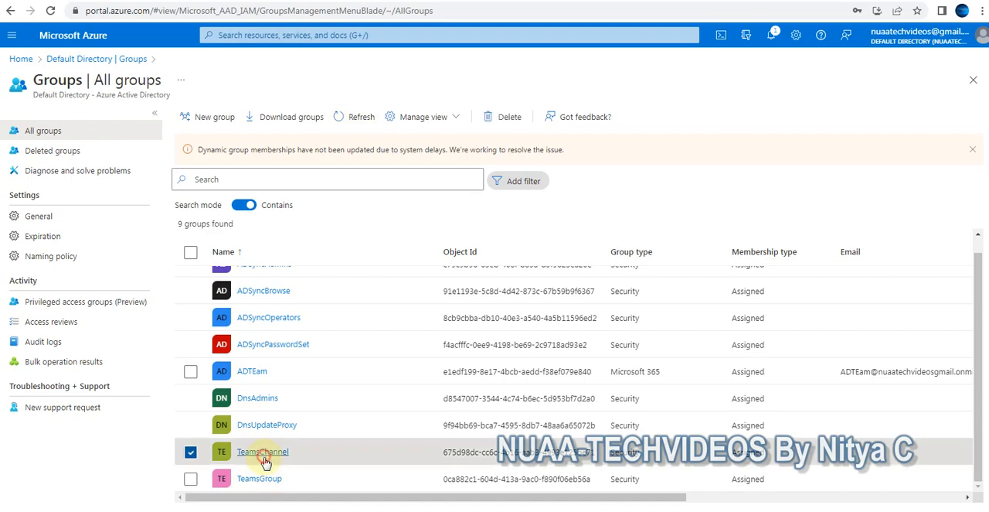
- Open TeamsChannel's overview showing Assigned membership, Security type, cloud source and one owner
click(262, 450)
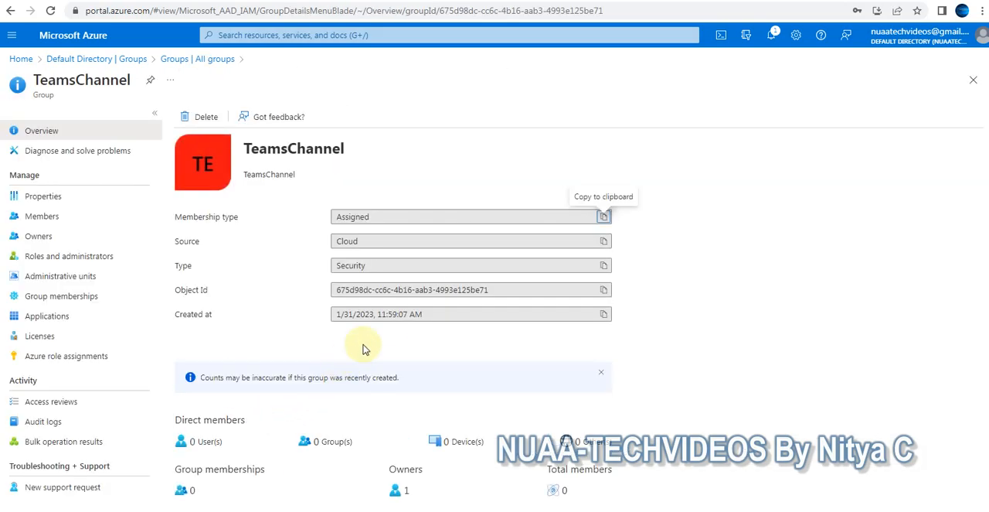
mouse_move(398, 278)
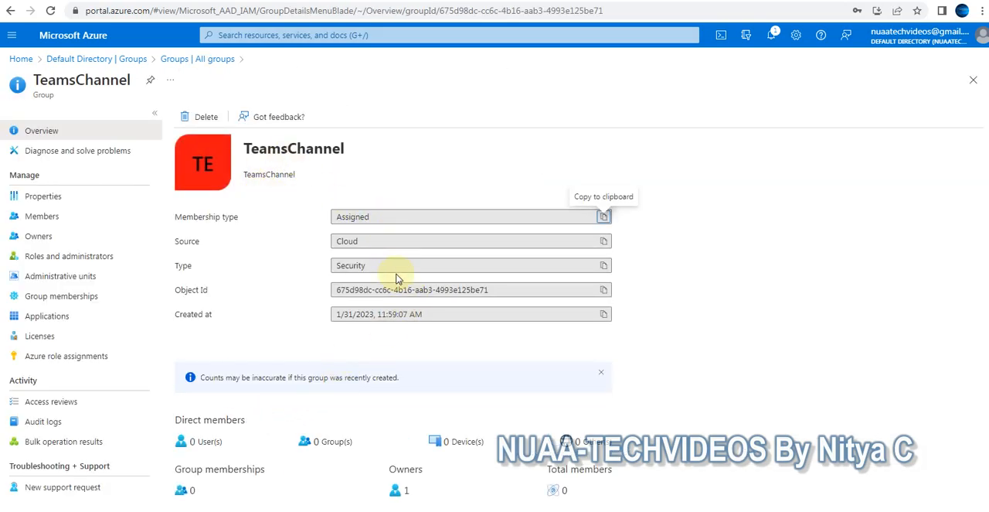
mouse_move(369, 225)
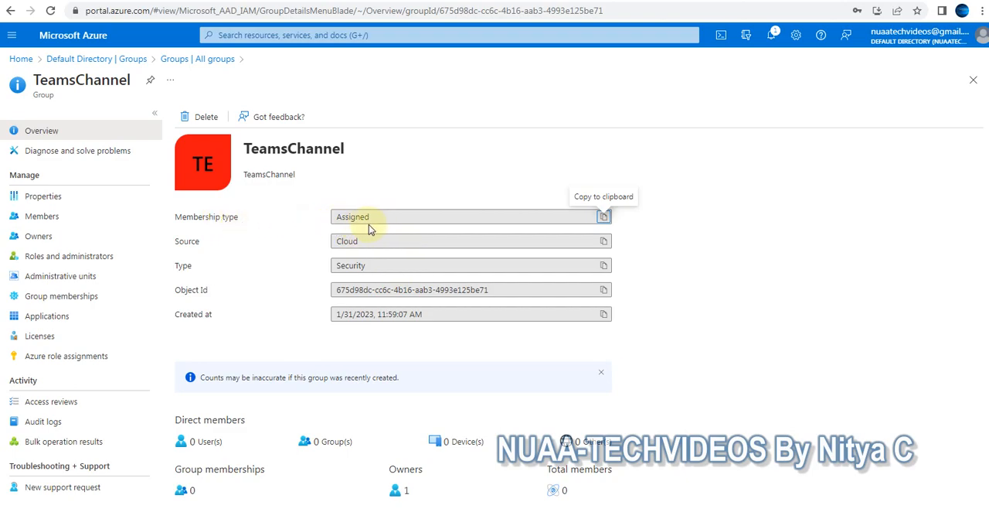
mouse_move(288, 224)
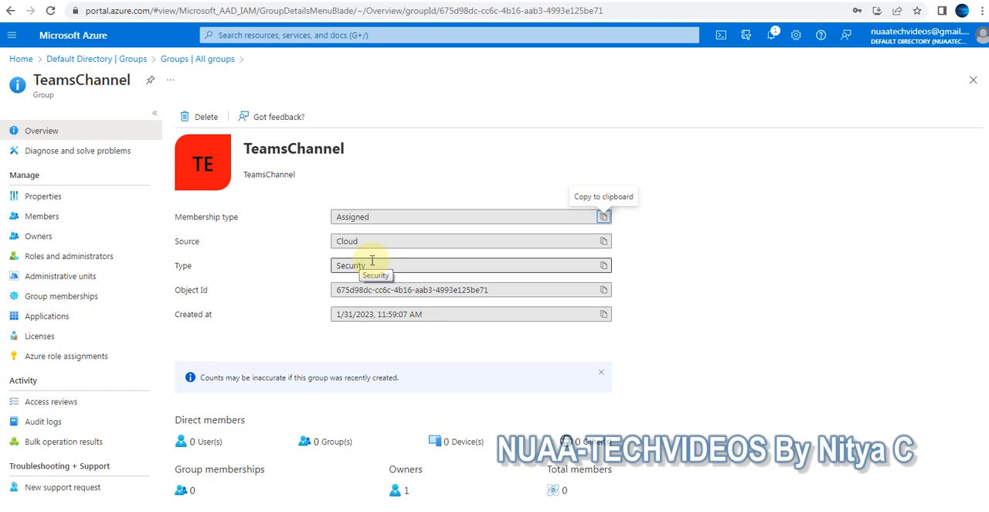
mouse_move(378, 289)
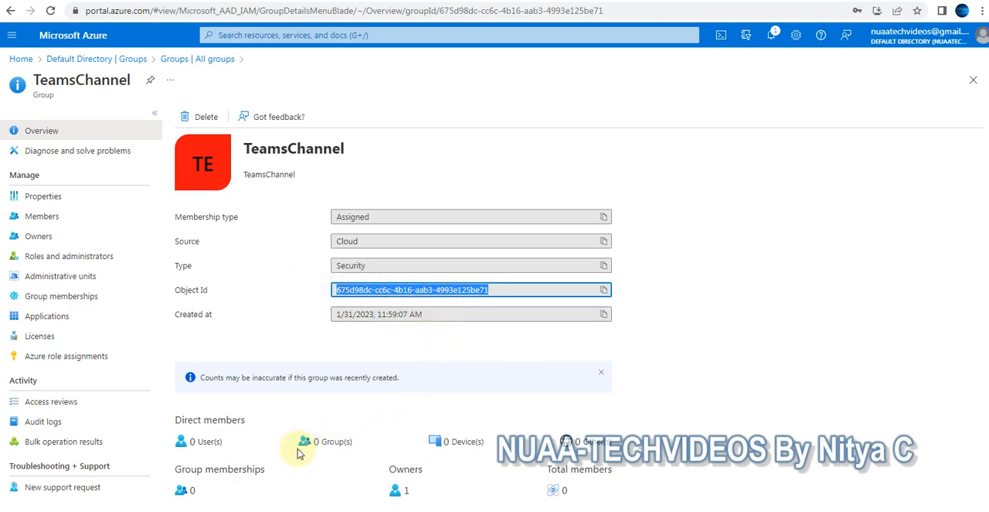
mouse_move(243, 433)
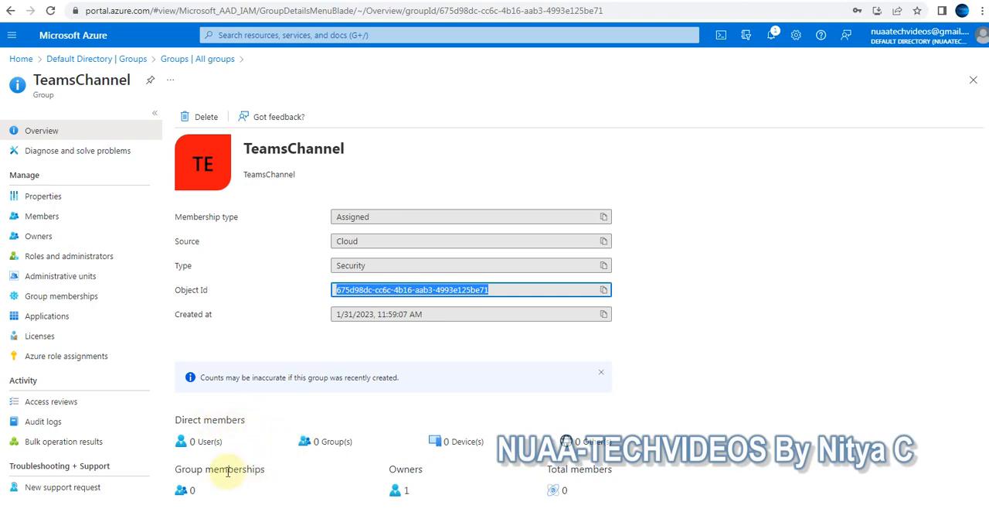
mouse_move(274, 472)
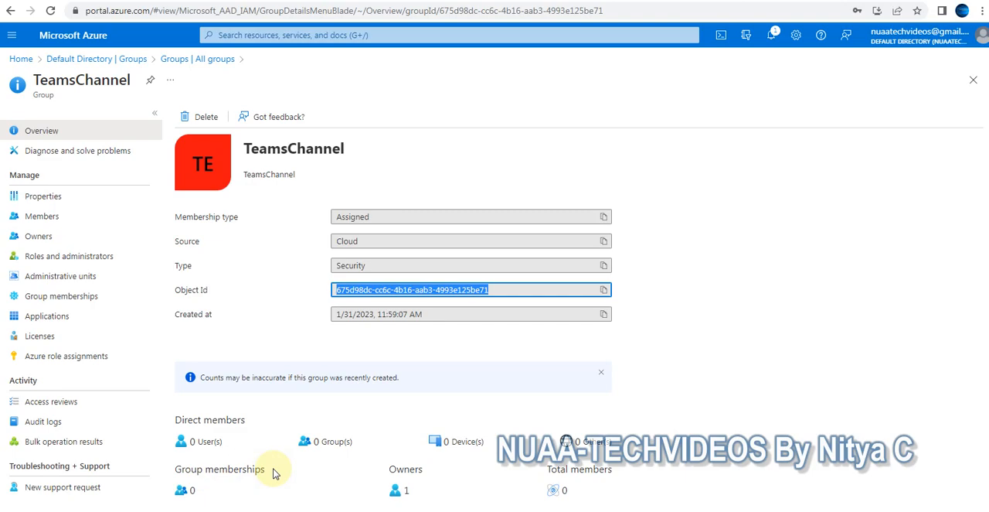
mouse_move(553, 479)
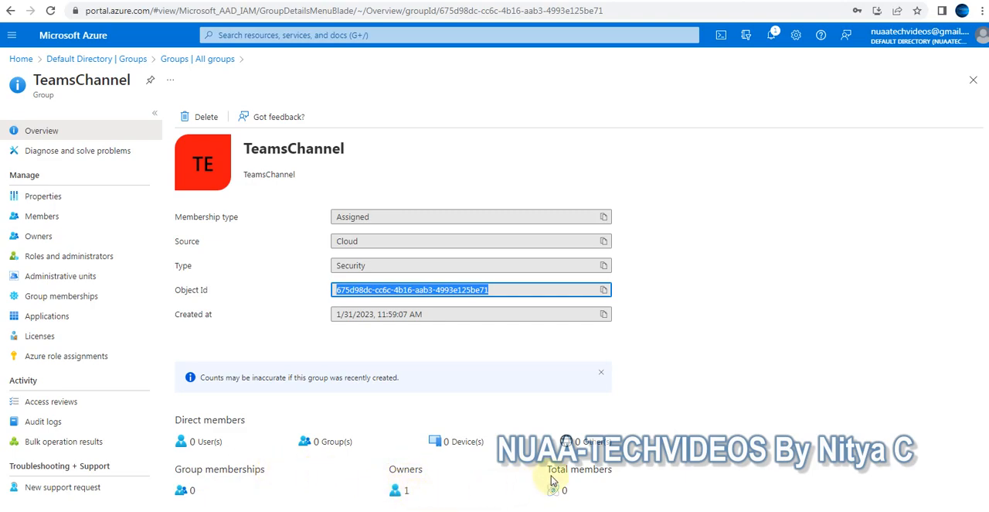
mouse_move(100, 236)
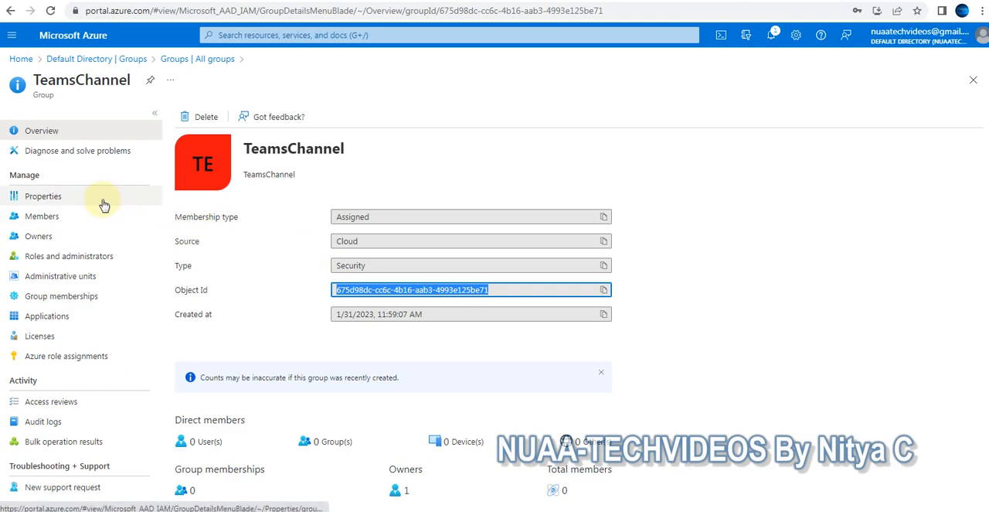
mouse_move(396, 431)
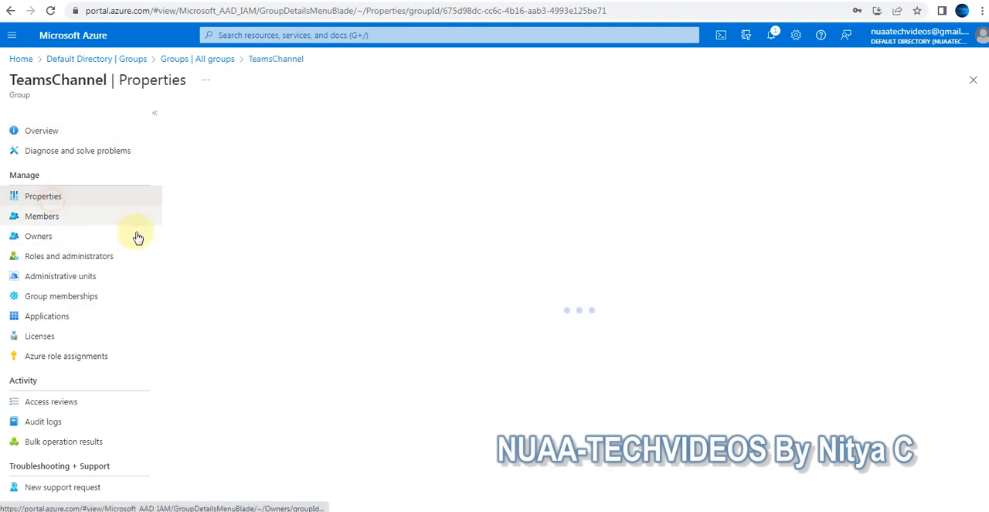
- Open TeamsChannel's Properties page with its name, description, Security type and object ID
click(42, 196)
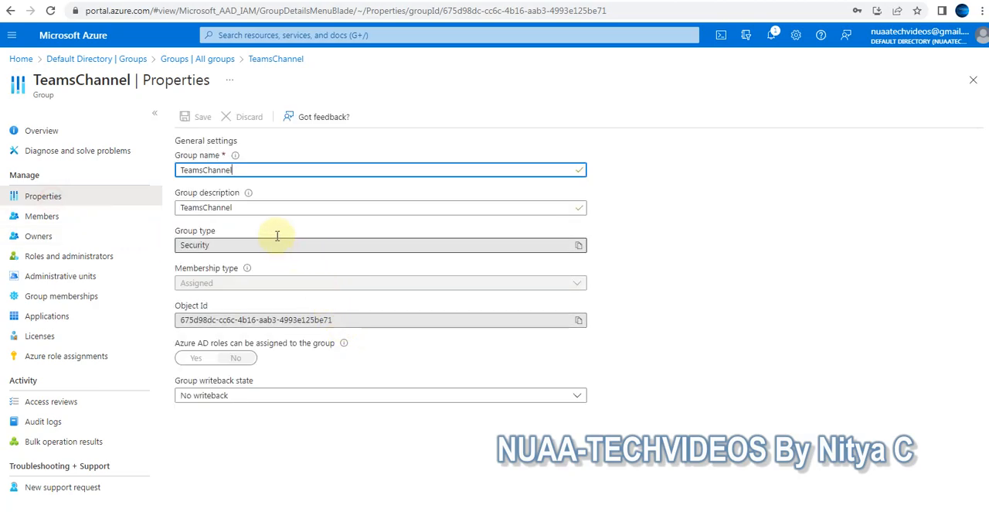
mouse_move(263, 221)
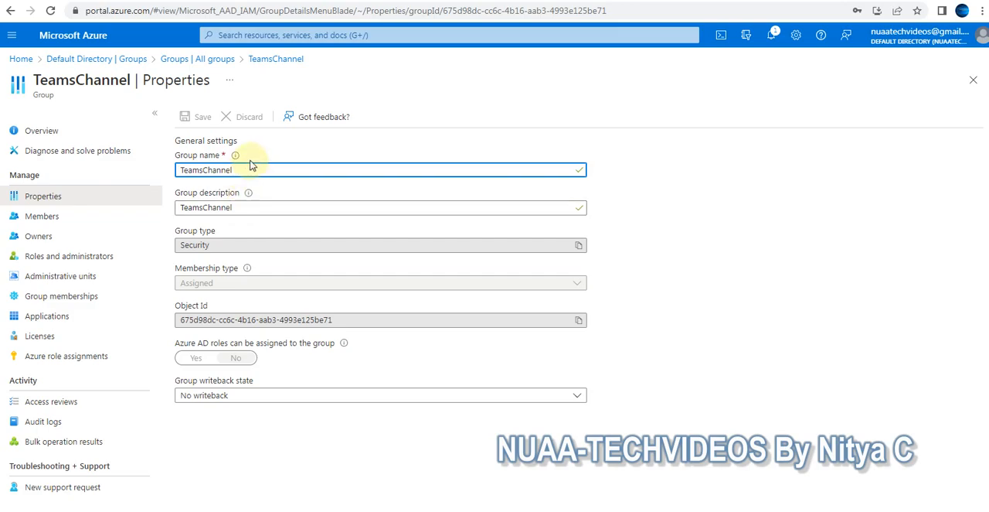
mouse_move(87, 224)
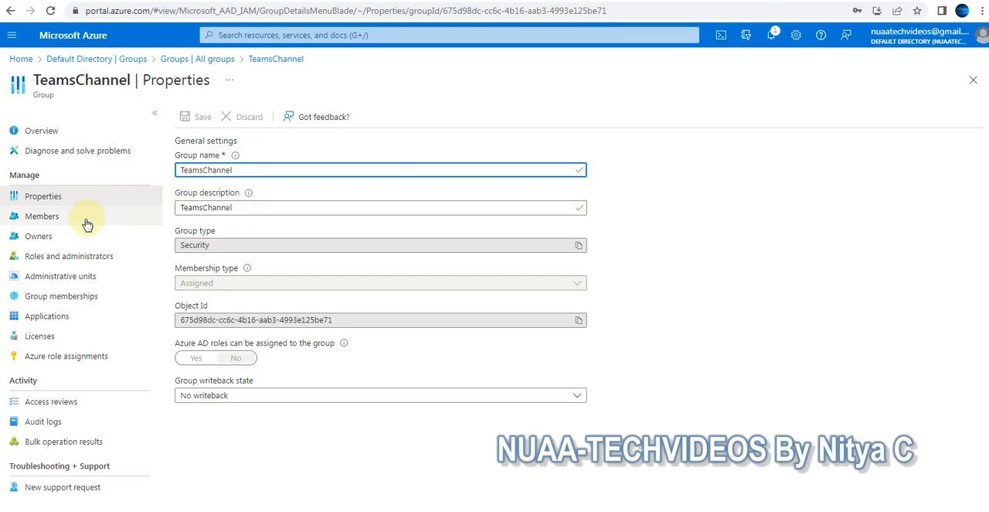
click(42, 215)
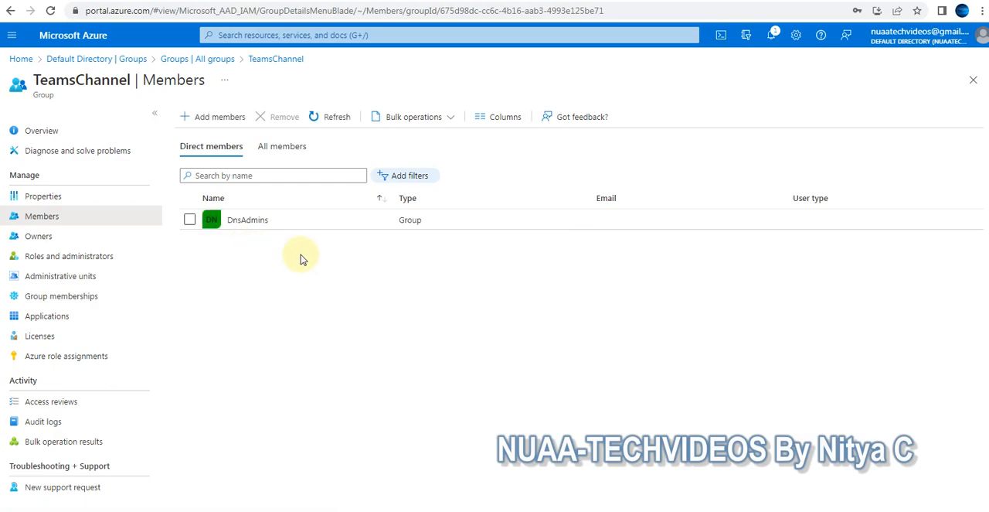
mouse_move(213, 117)
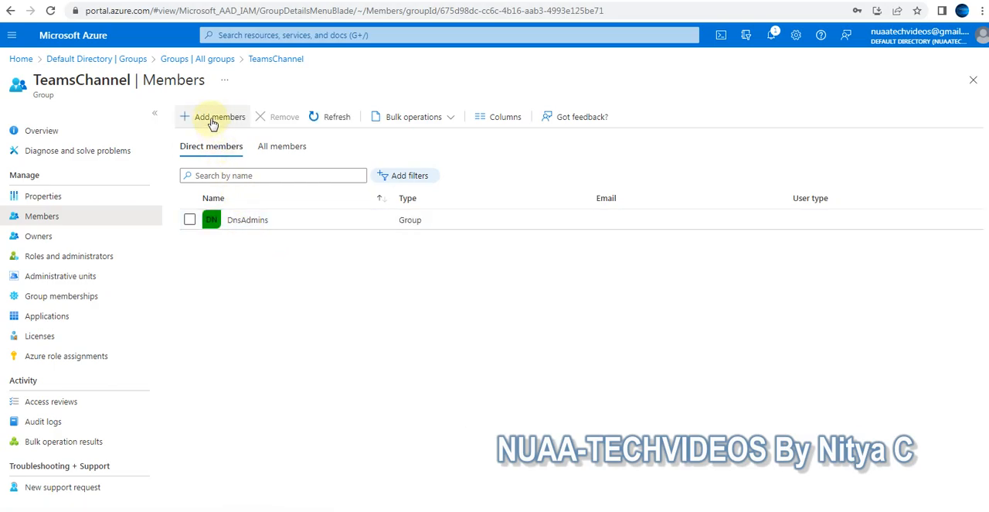
mouse_move(213, 122)
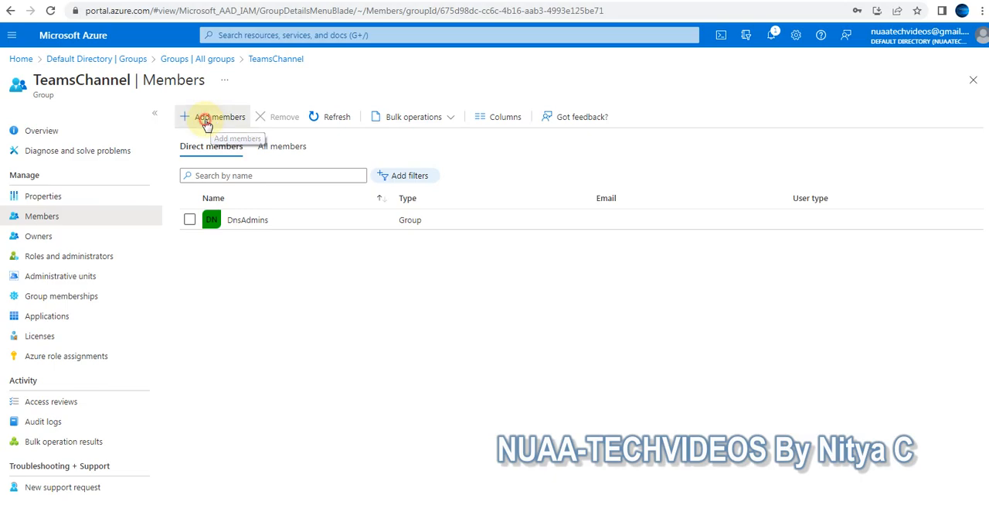
click(212, 116)
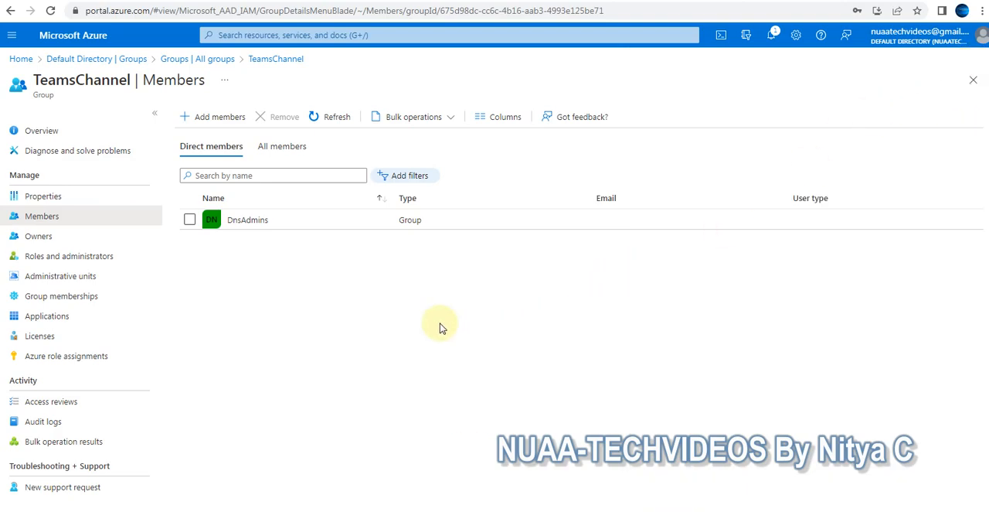
click(282, 146)
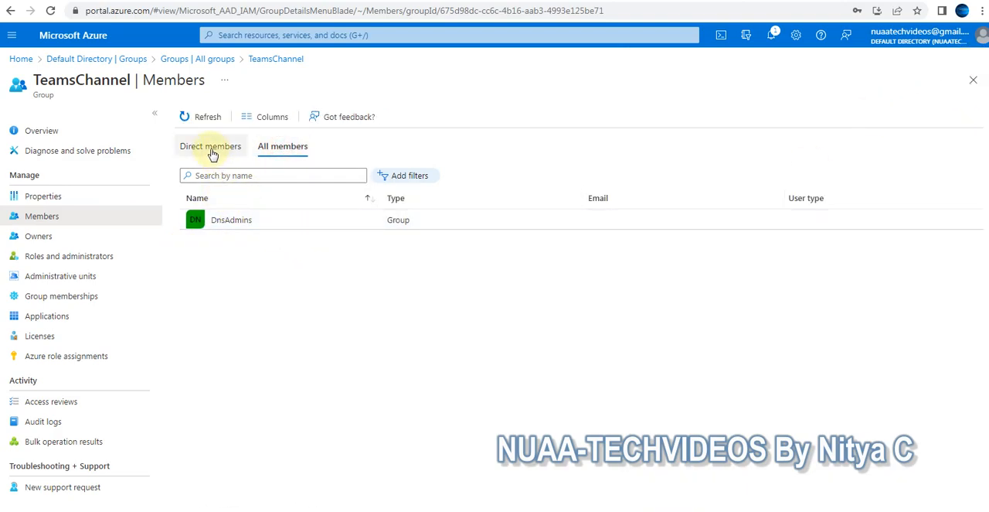
click(282, 146)
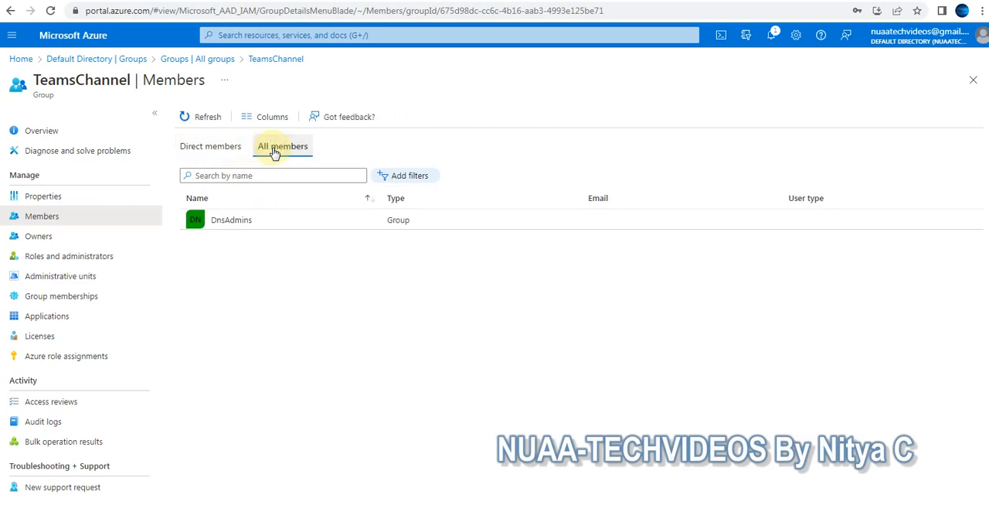
mouse_move(69, 255)
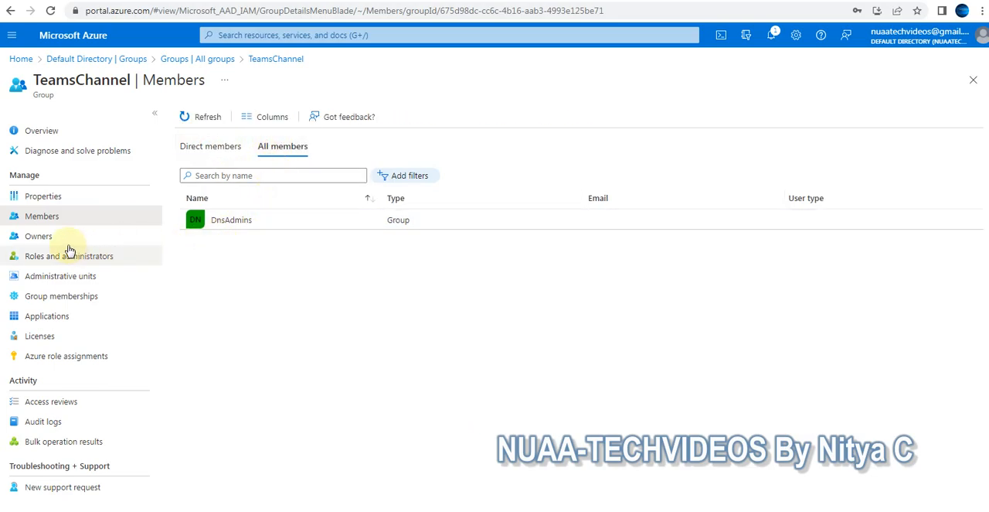
click(39, 236)
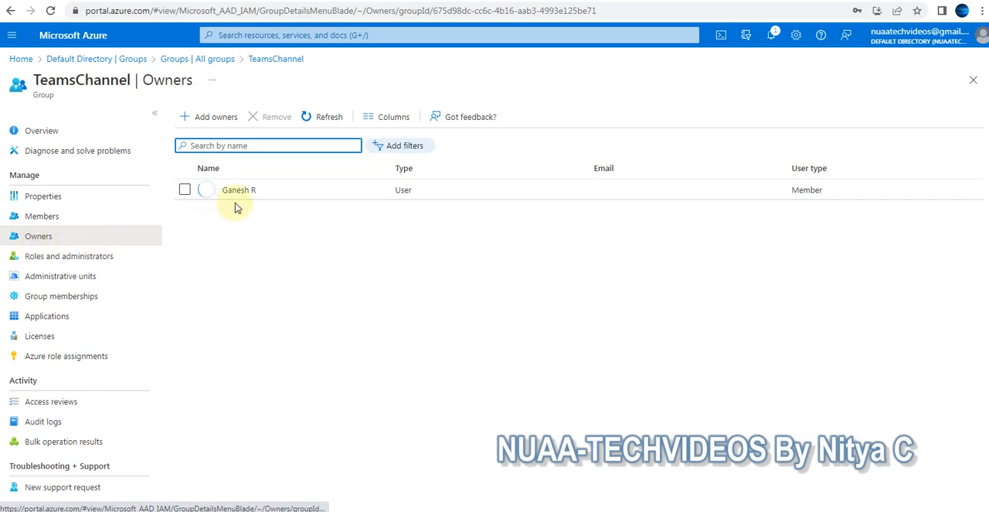
- Review TeamsChannel's roles, administrative units and group memberships, which currently list none
click(69, 256)
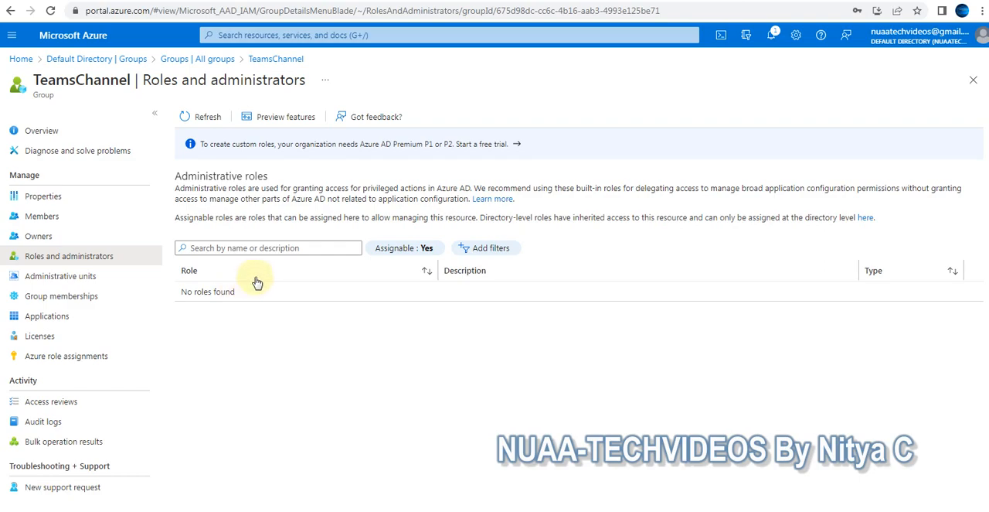
mouse_move(183, 317)
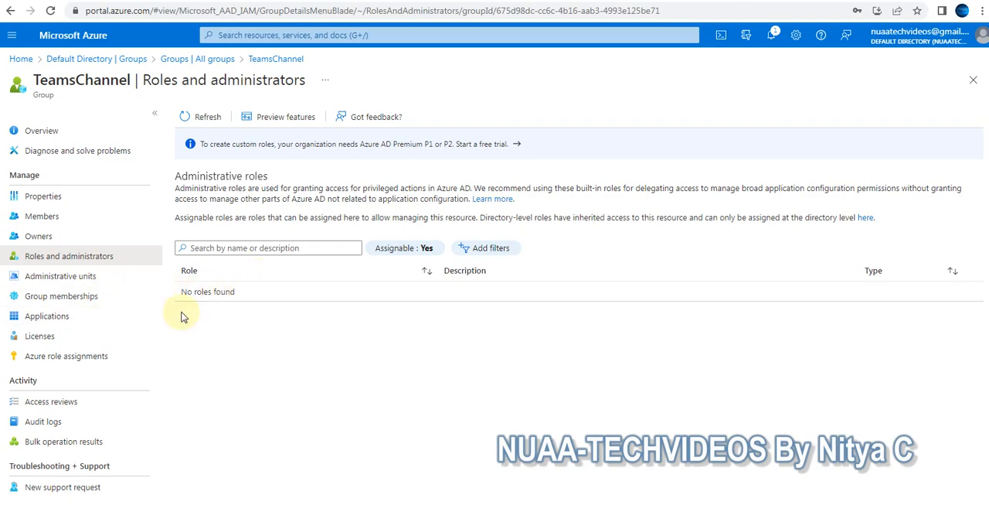
click(60, 276)
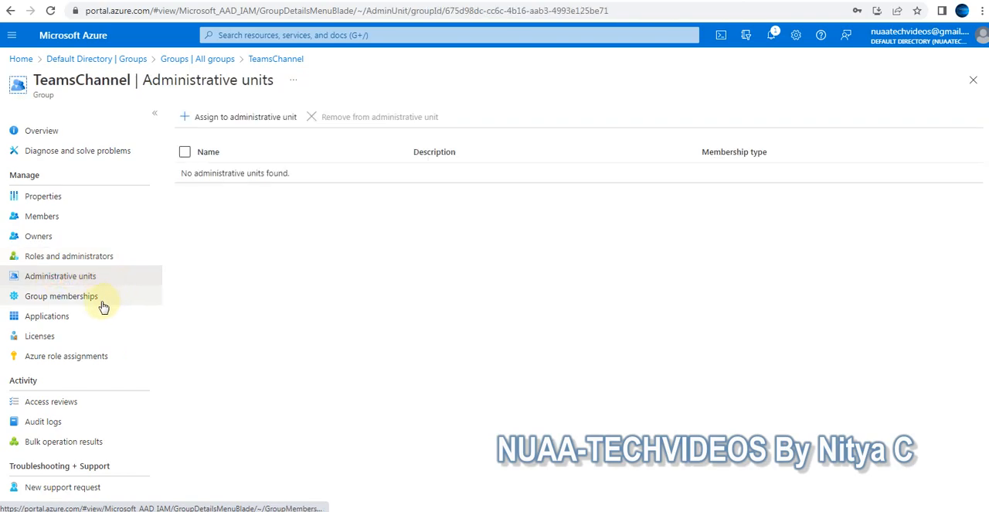
click(61, 296)
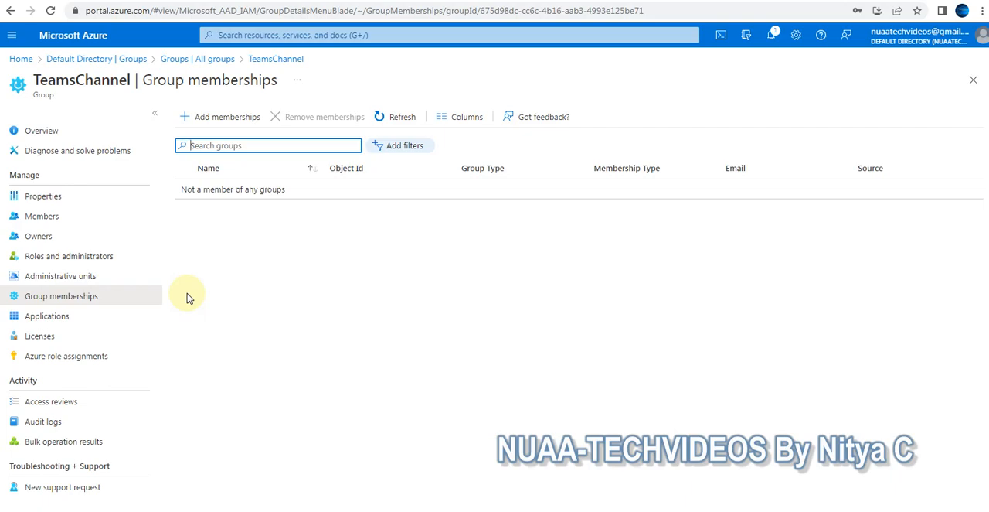
- Add TeamsChannel to TeamsGroup and refresh the memberships list to confirm it
click(227, 116)
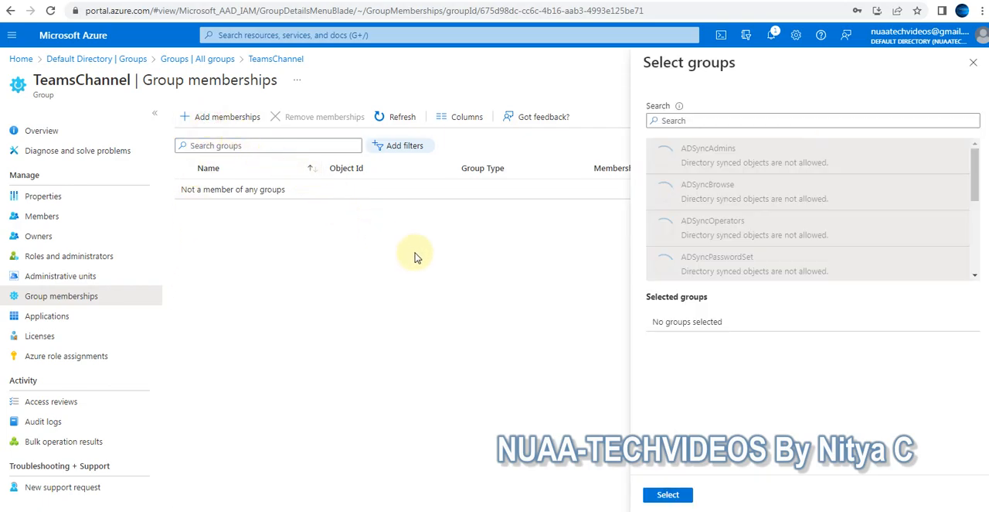
scroll(down, 3)
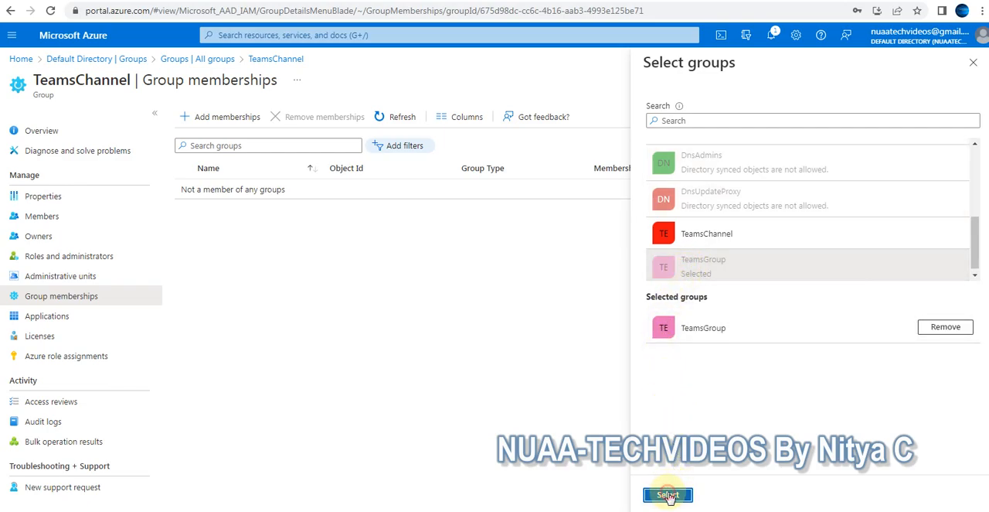
click(667, 494)
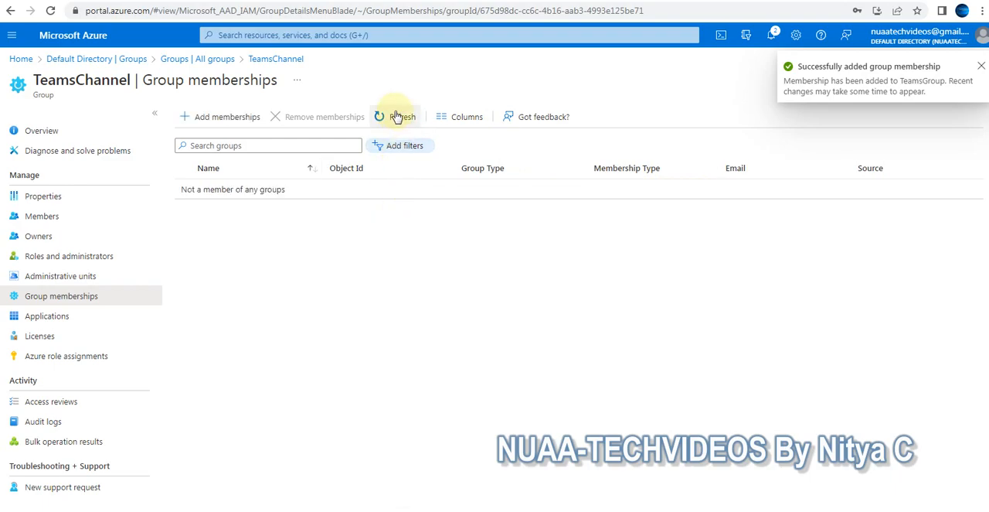
click(395, 117)
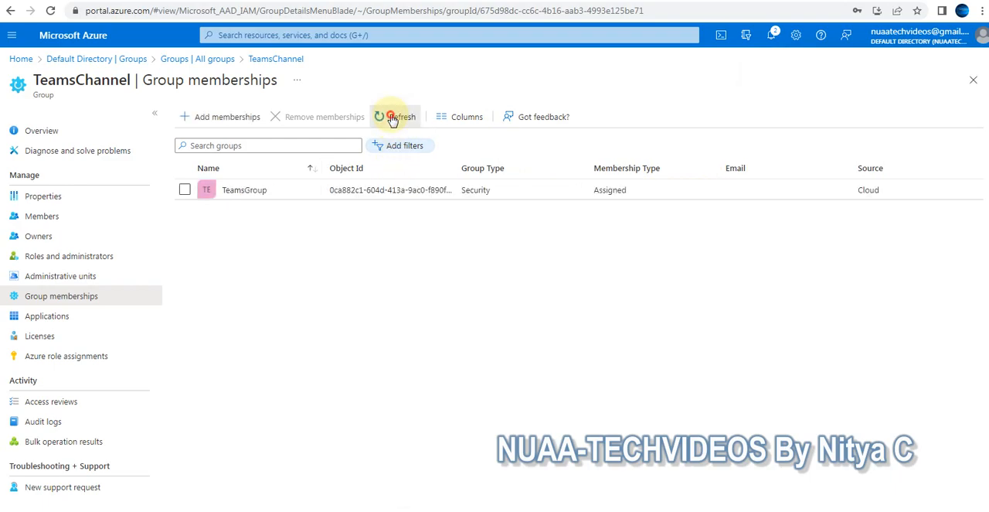
click(771, 35)
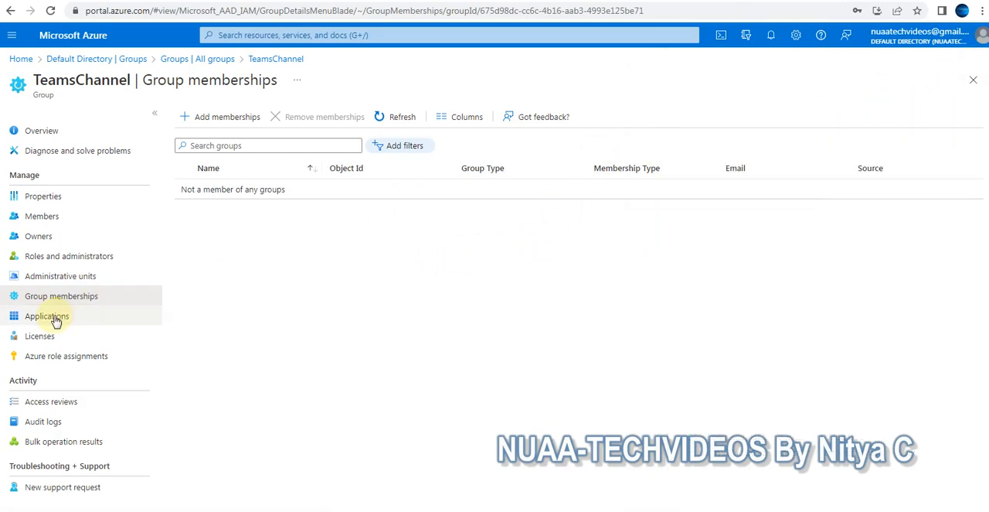
- Check TeamsChannel's Applications, Licenses and Azure role assignments, then its Access reviews page
click(46, 315)
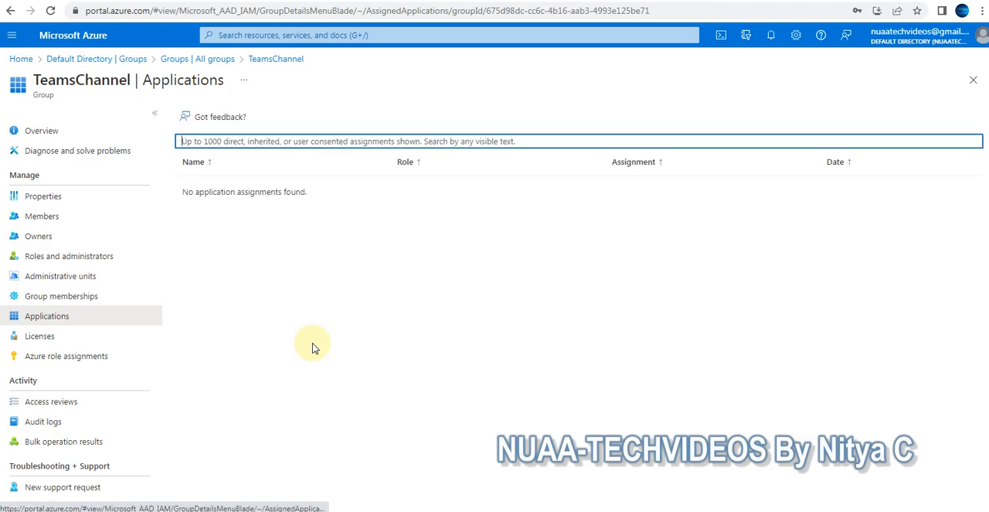
mouse_move(227, 333)
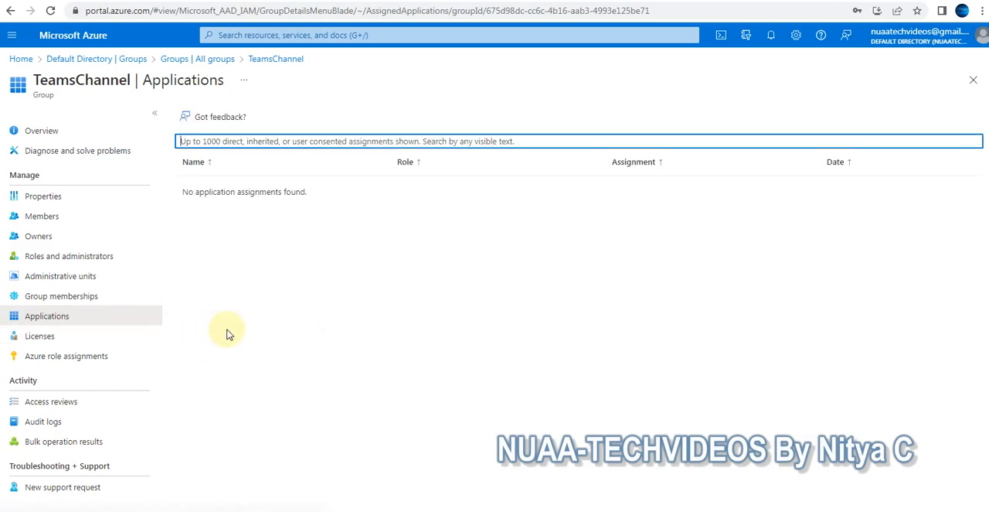
mouse_move(270, 332)
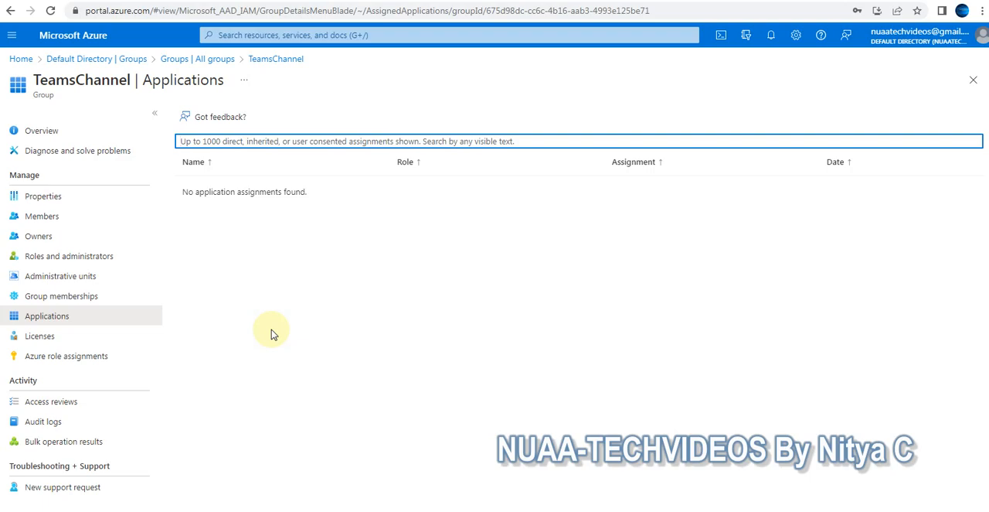
mouse_move(249, 313)
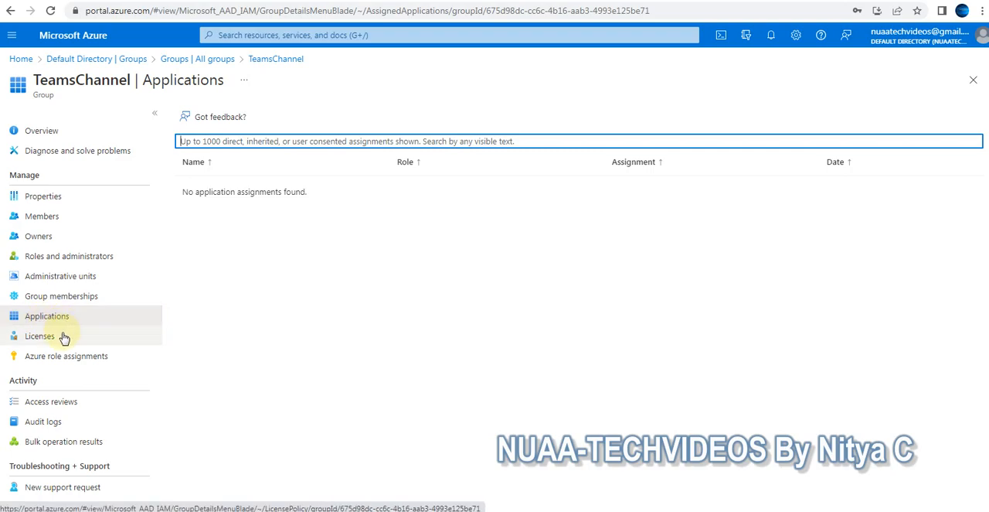
click(66, 355)
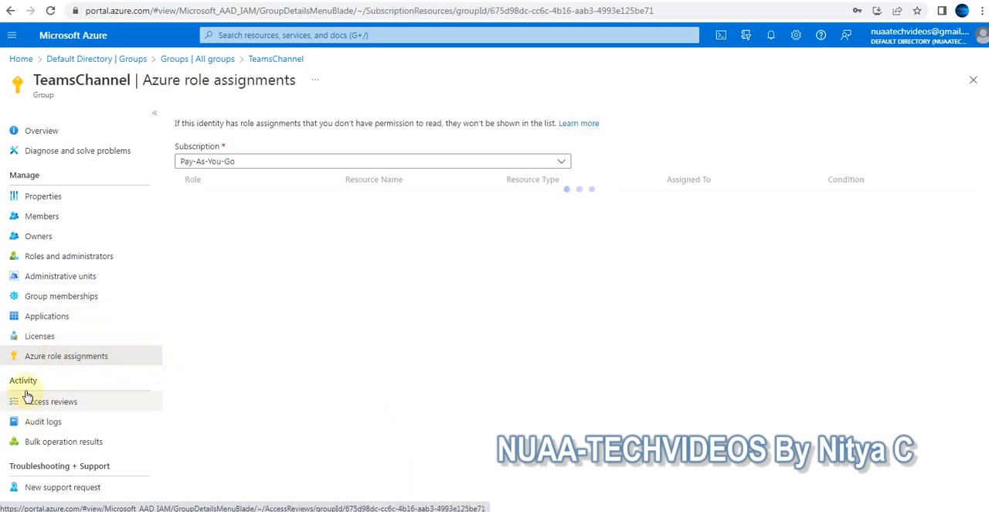
click(51, 401)
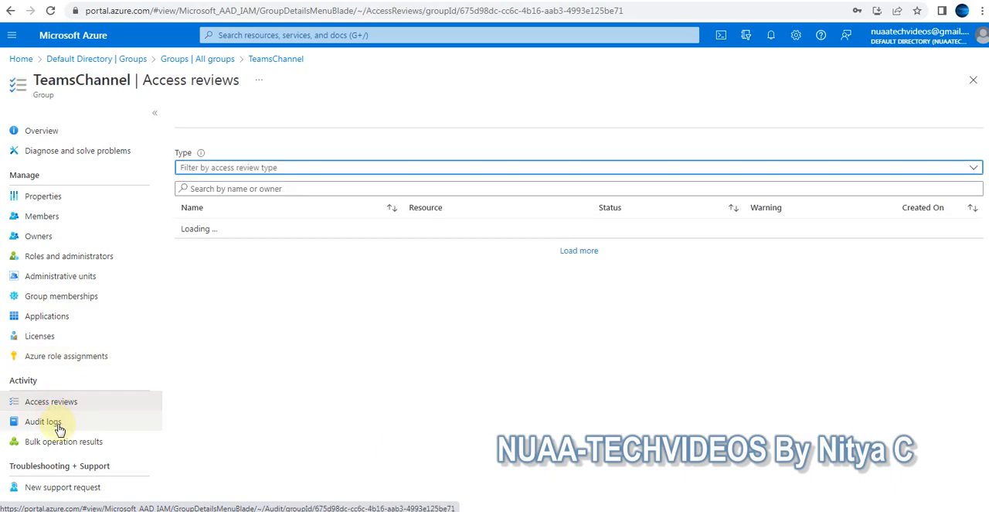
- Inspect TeamsChannel's audit log entries for creation, owner and member additions, then return to Groups
click(42, 422)
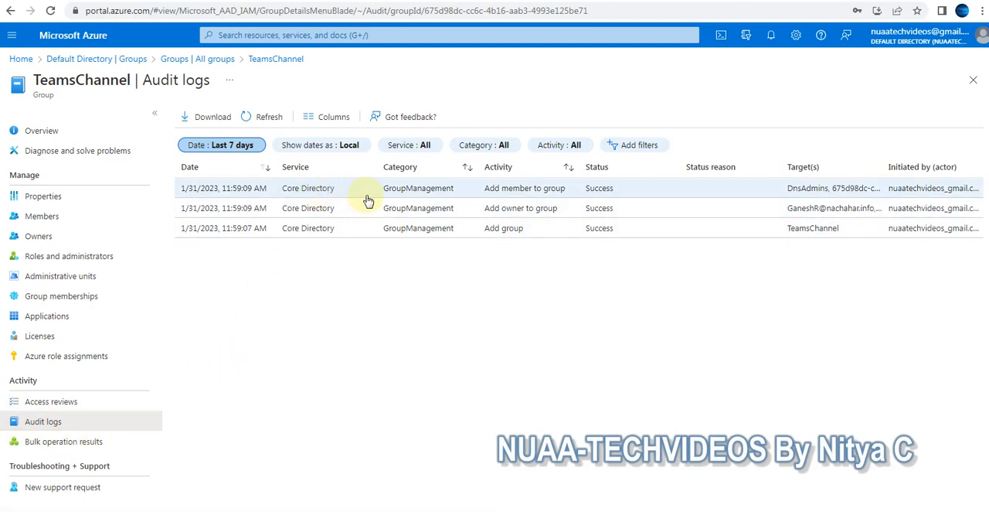
mouse_move(462, 256)
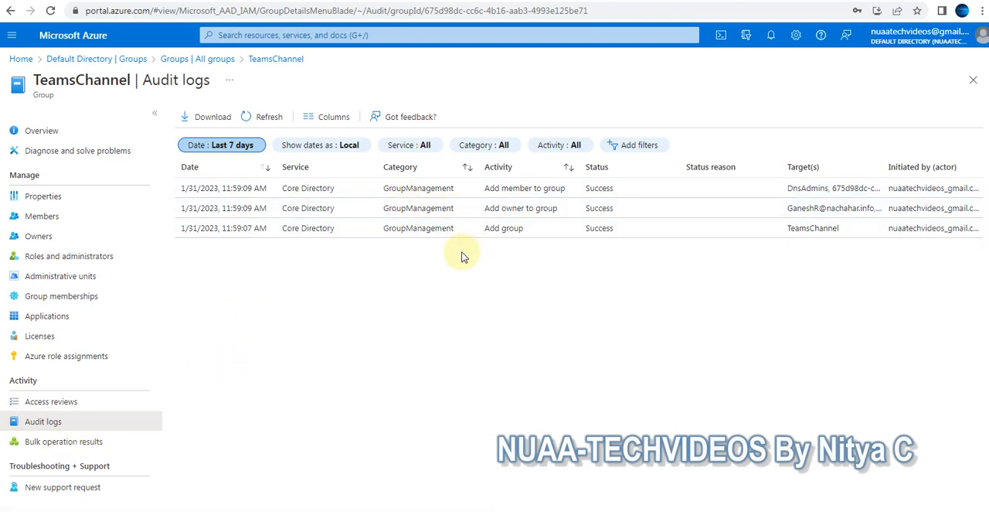
mouse_move(132, 425)
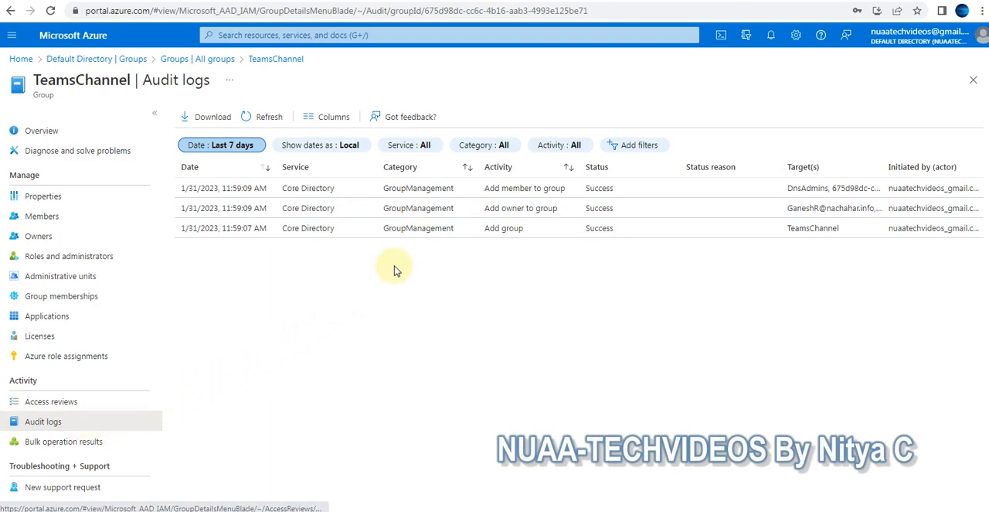
mouse_move(508, 205)
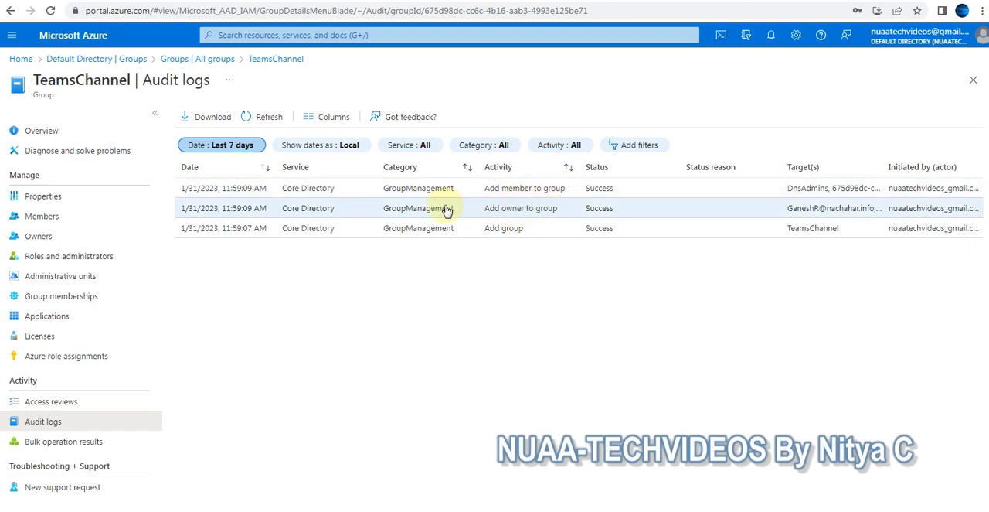
mouse_move(353, 212)
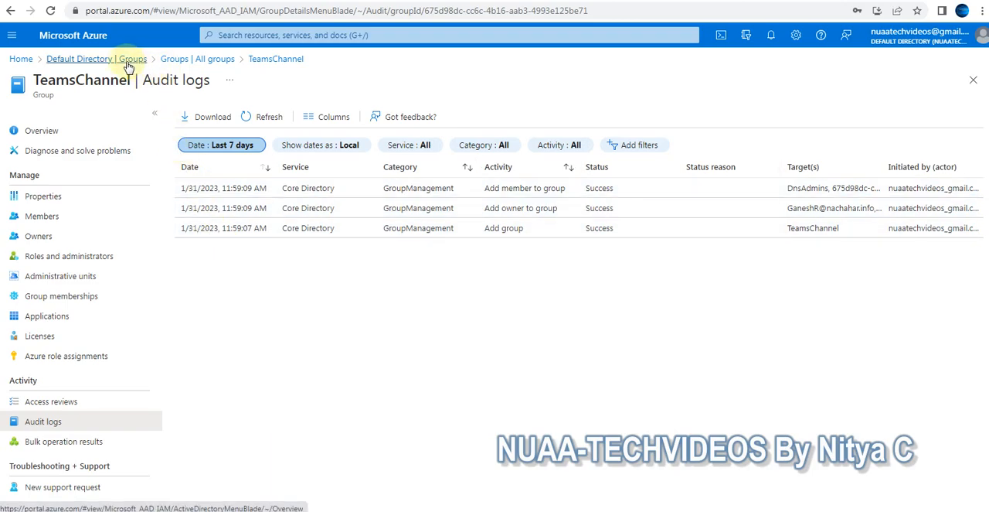
click(214, 59)
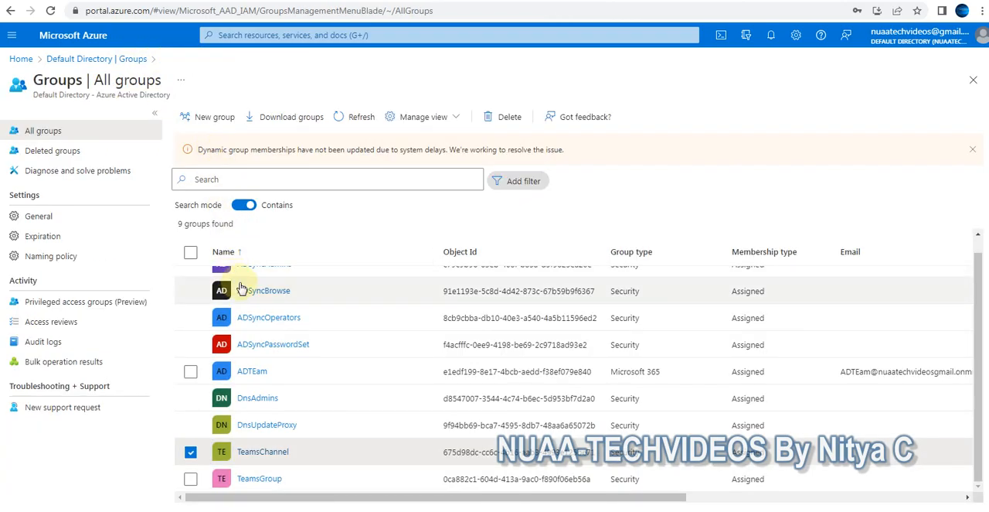